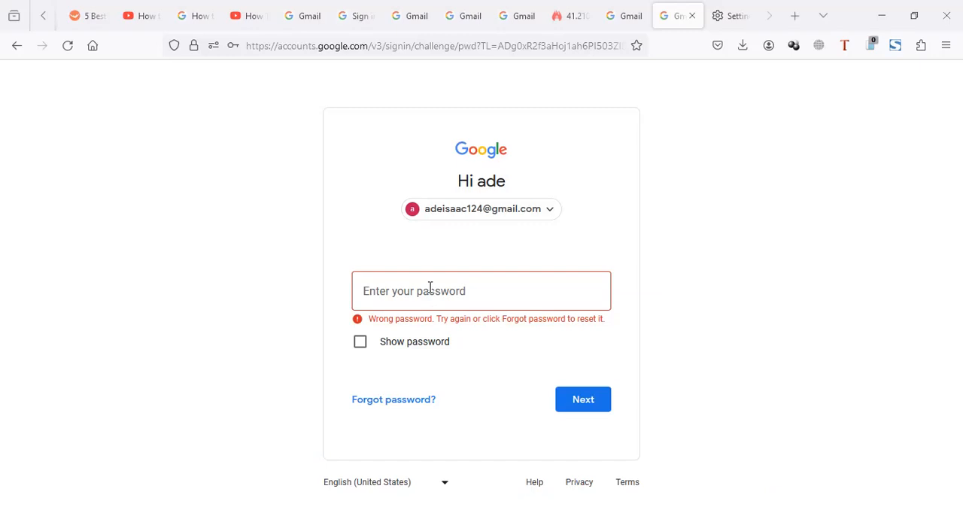
mouse_move(709, 249)
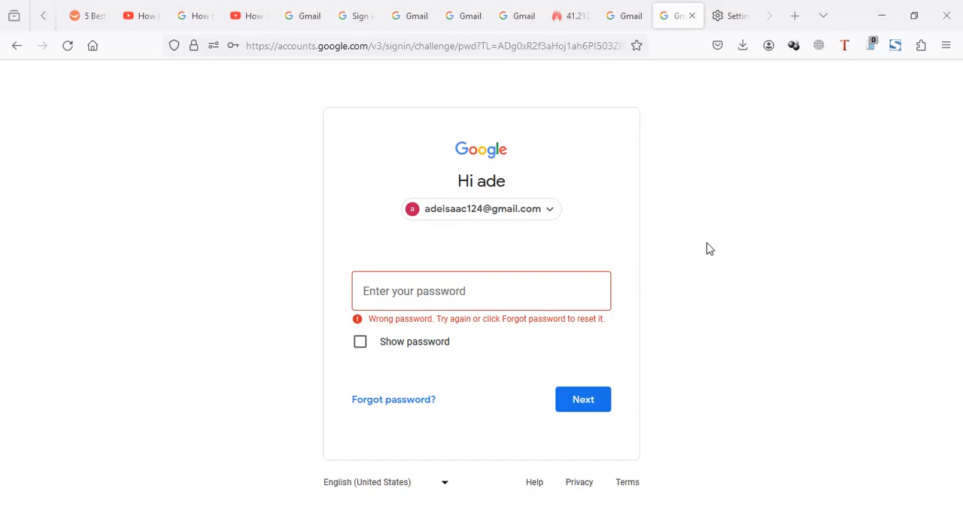
mouse_move(625, 313)
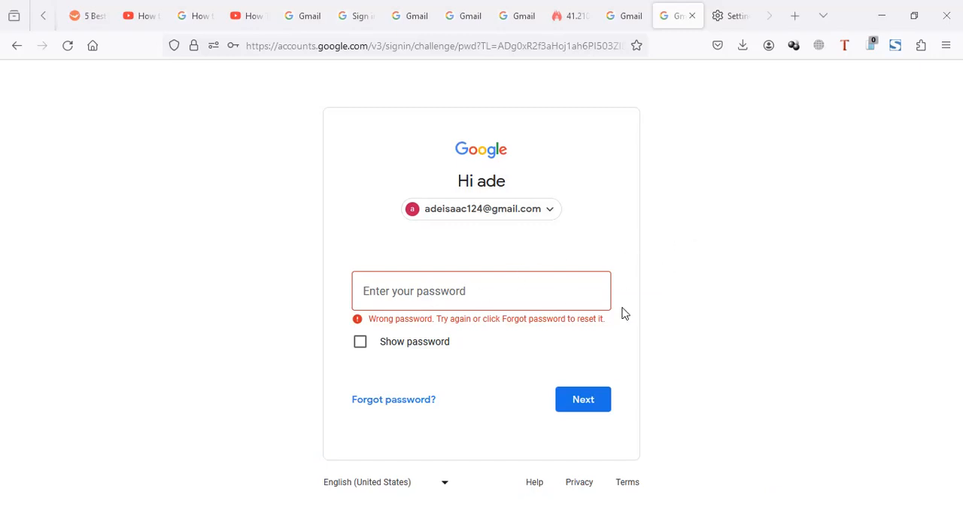
mouse_move(518, 167)
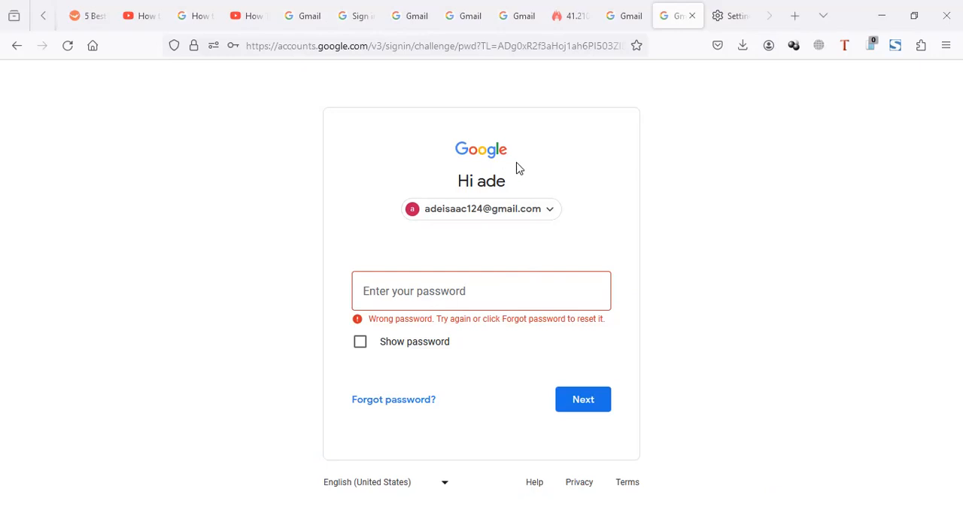
mouse_move(687, 211)
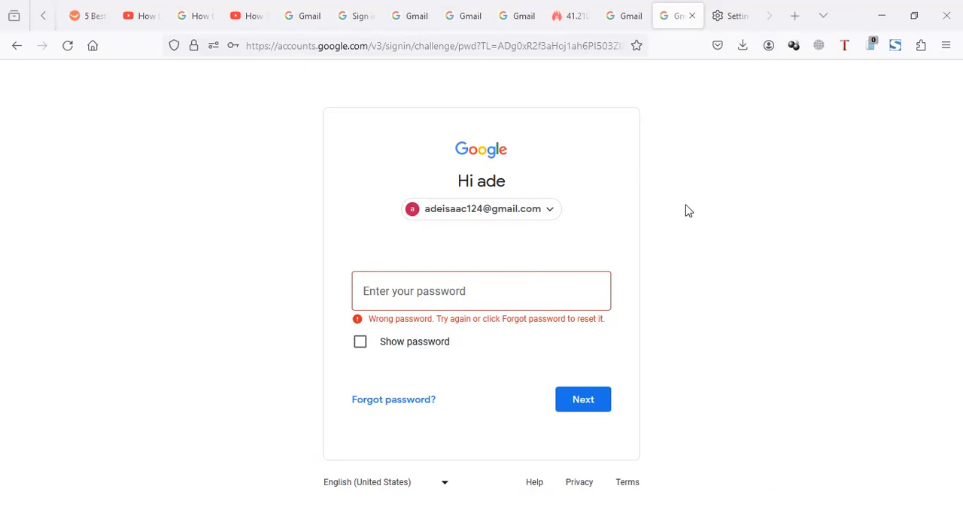
mouse_move(681, 189)
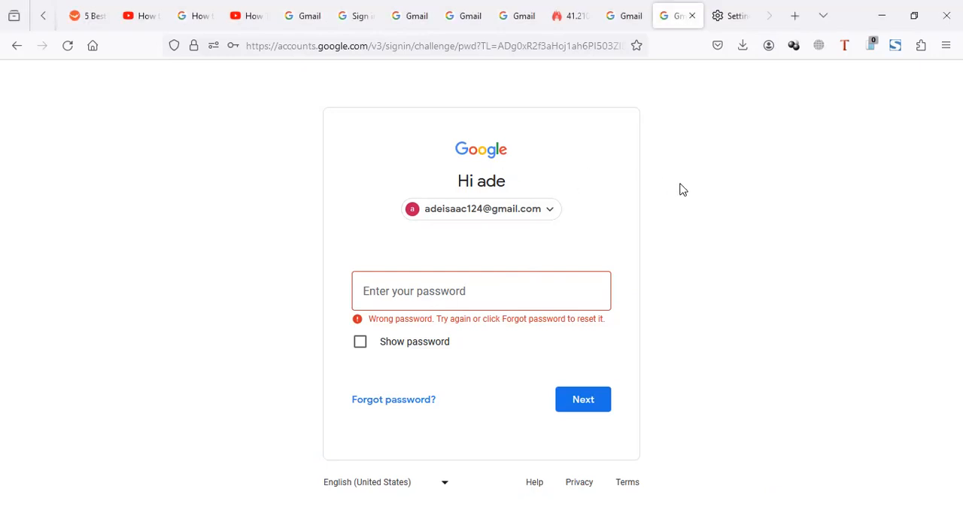
mouse_move(135, 6)
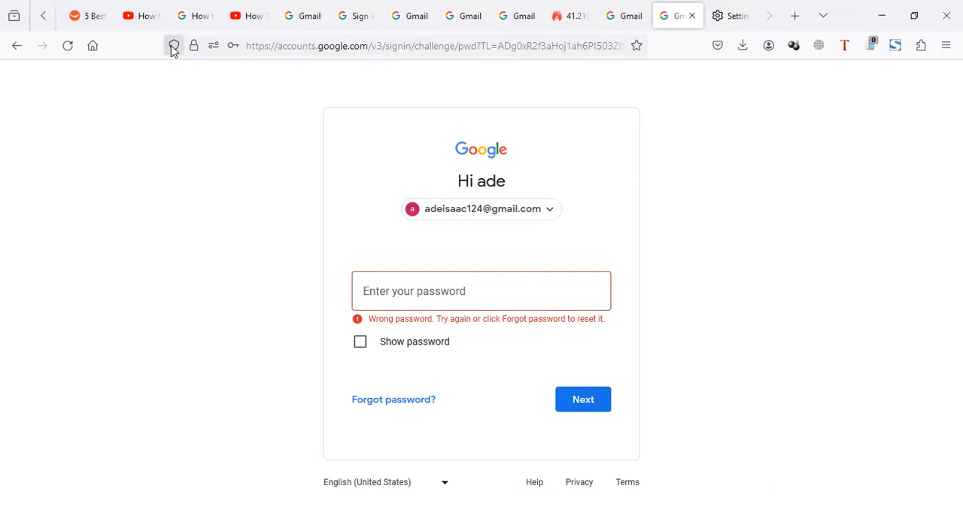
mouse_move(194, 111)
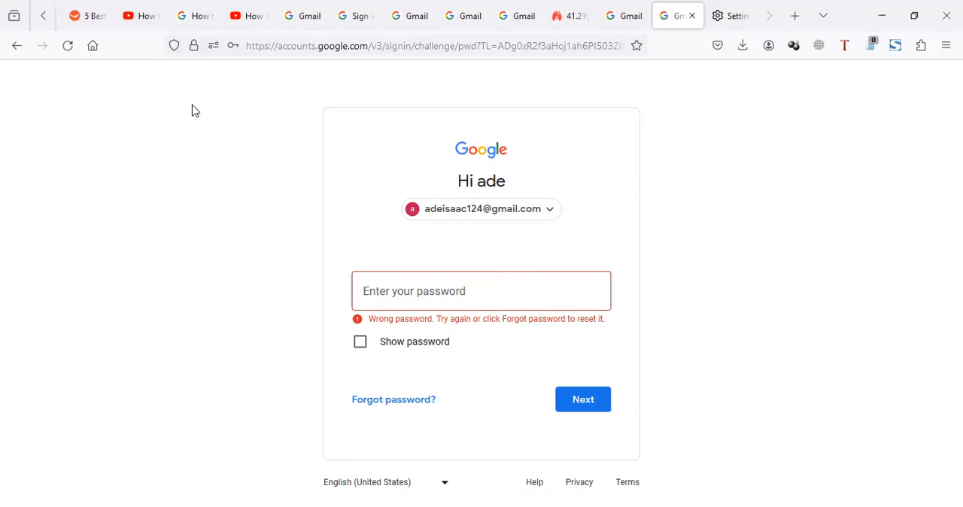
Show Firefox's menu bar, browse File, Edit and History, and open the Tools menu.
click(10, 6)
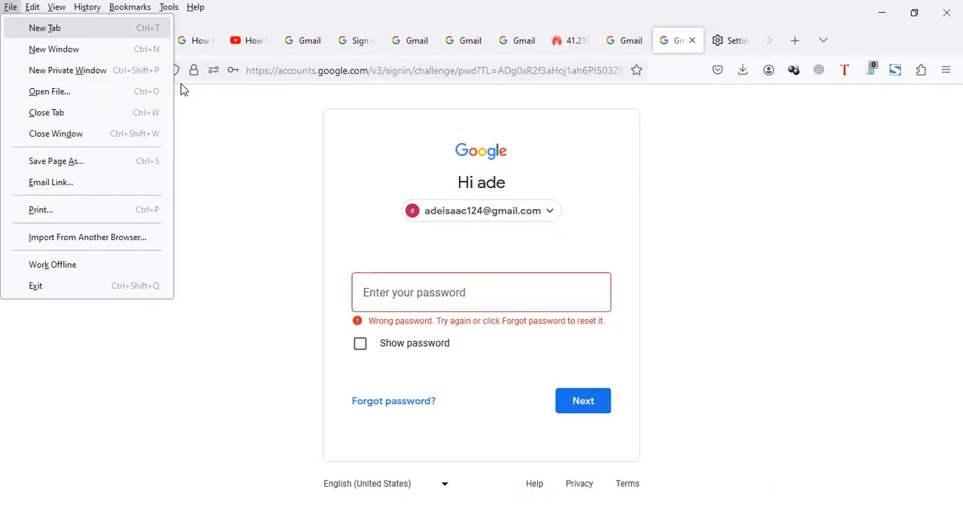
mouse_move(79, 6)
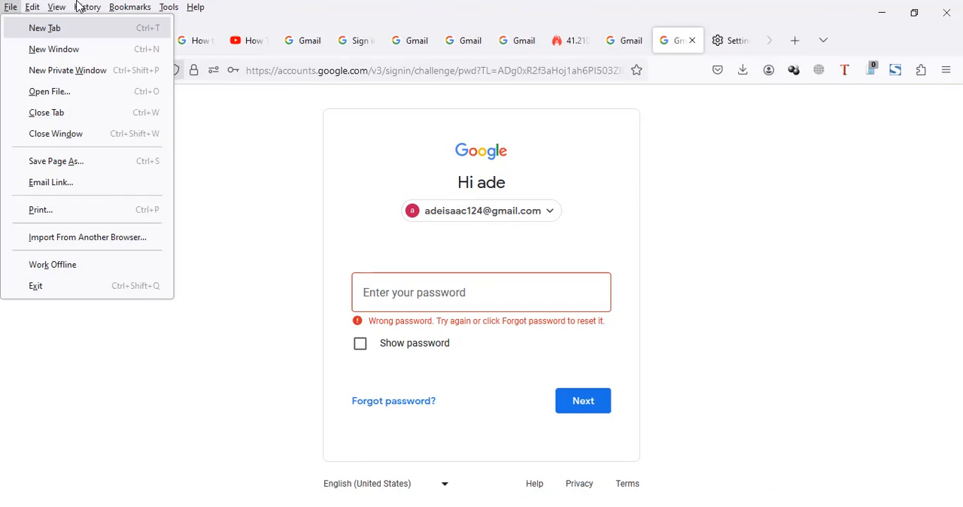
mouse_move(164, 7)
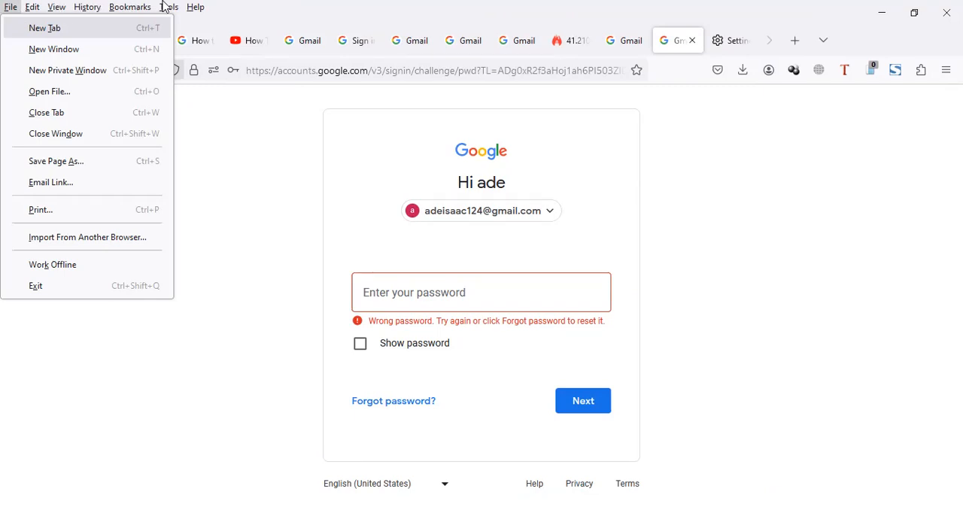
click(168, 7)
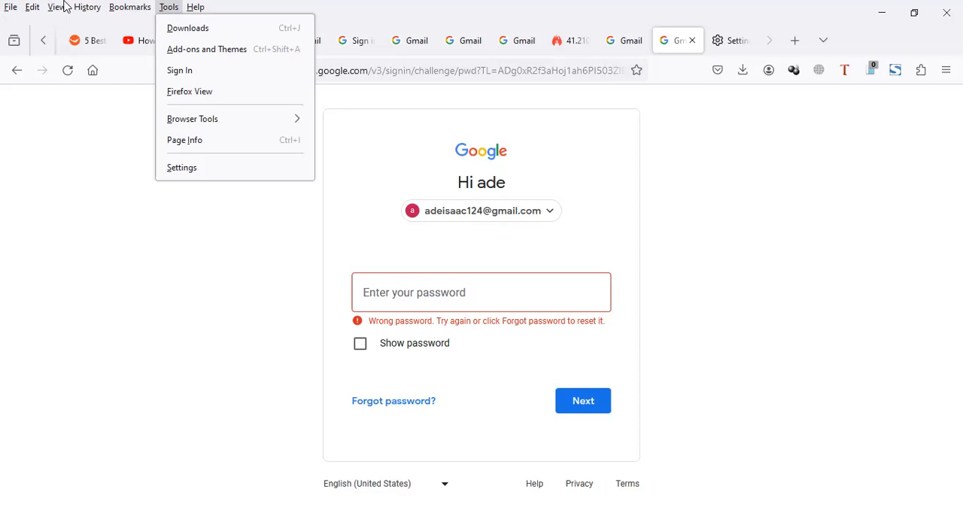
mouse_move(104, 6)
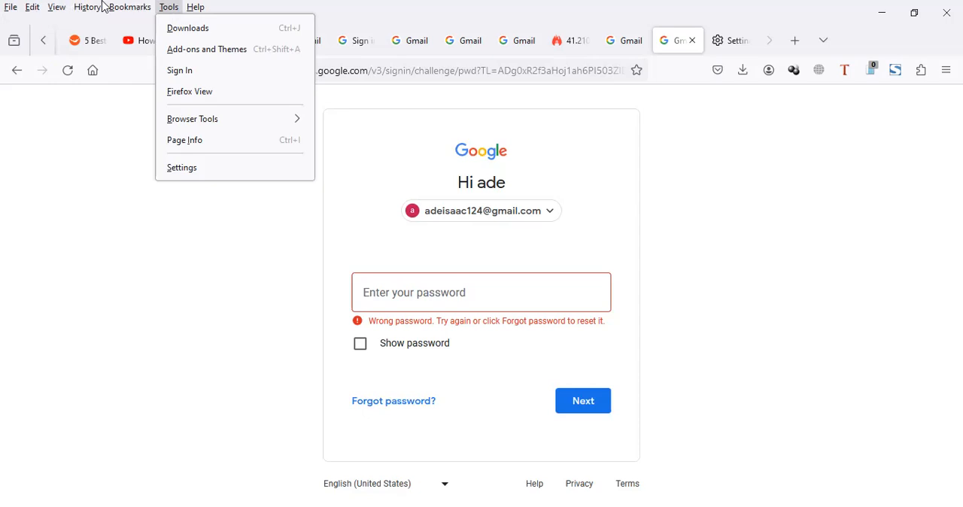
click(32, 7)
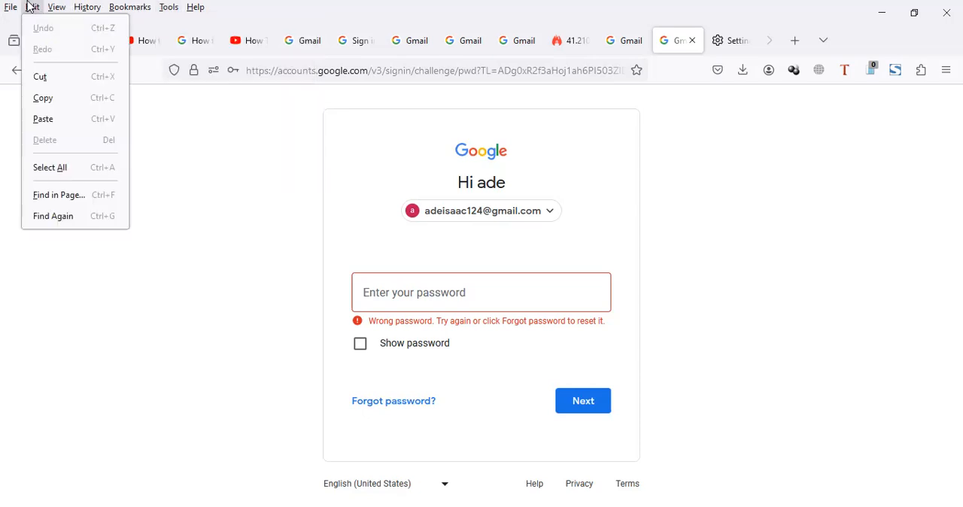
click(10, 6)
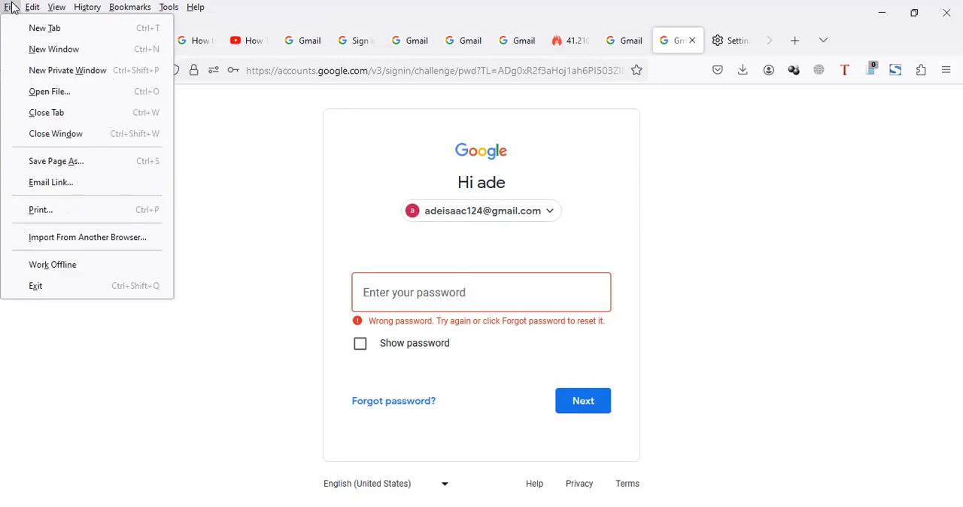
click(87, 6)
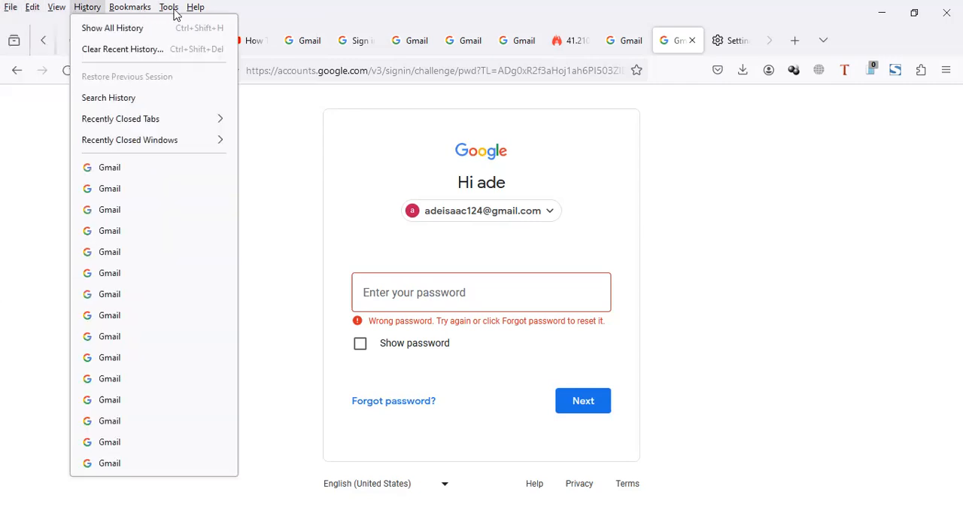
click(169, 7)
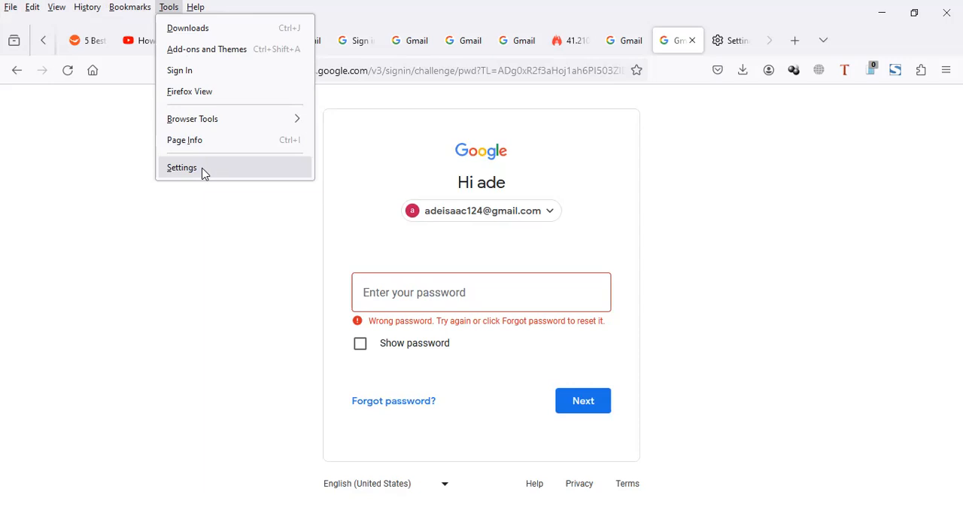
Open Firefox Settings > Privacy & Security and launch Saved passwords.
click(182, 167)
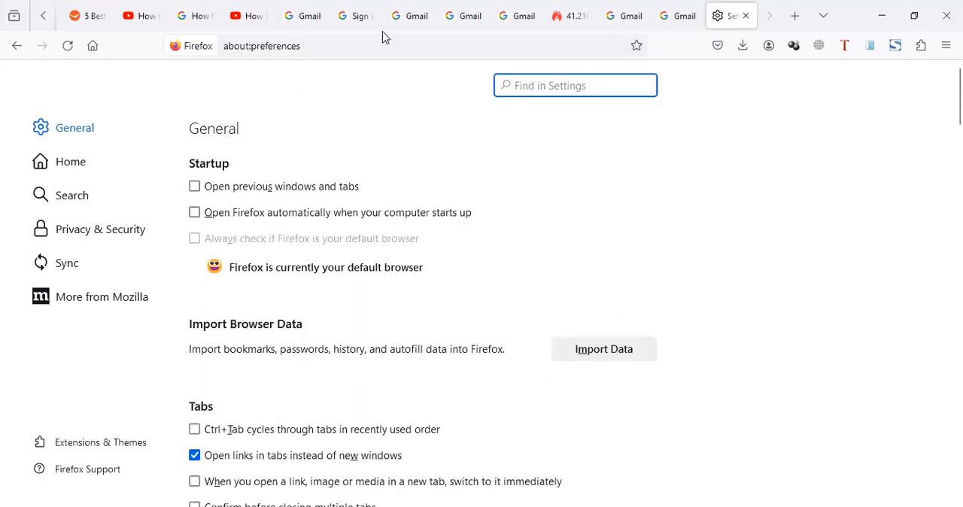
click(100, 229)
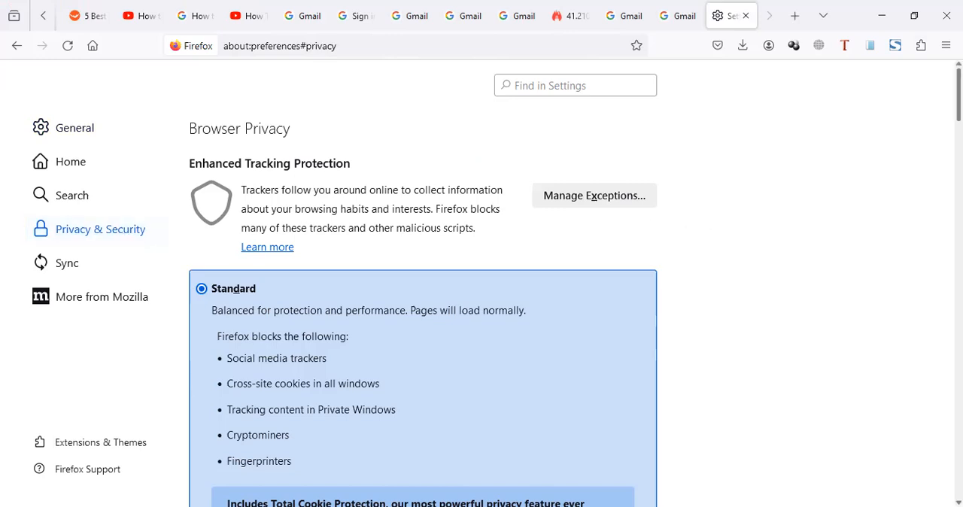
scroll(down, 3)
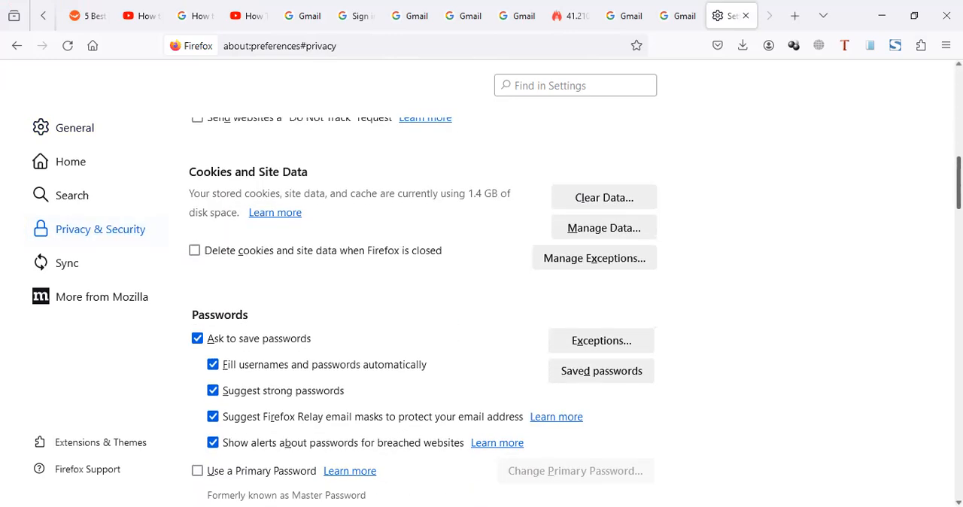
click(601, 370)
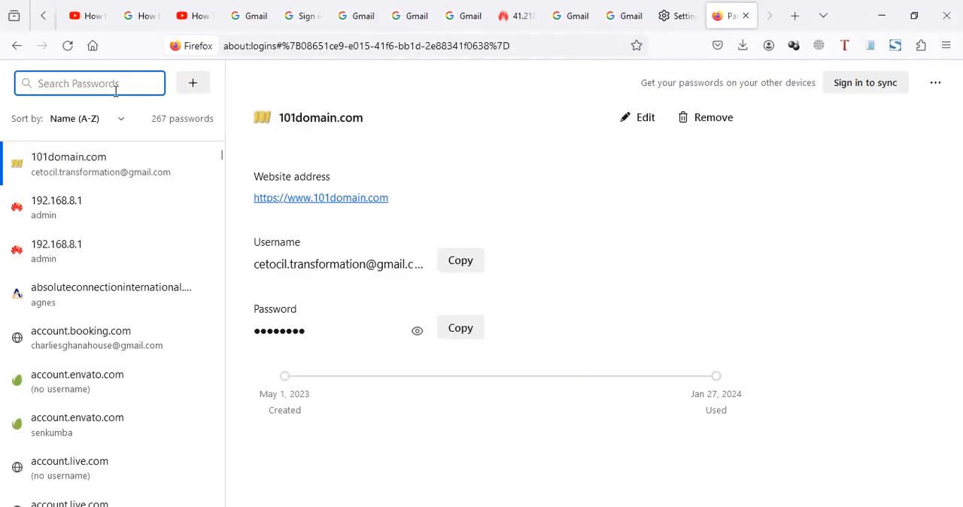
Scroll down the about:logins list past the many Google account entries.
scroll(down, 3)
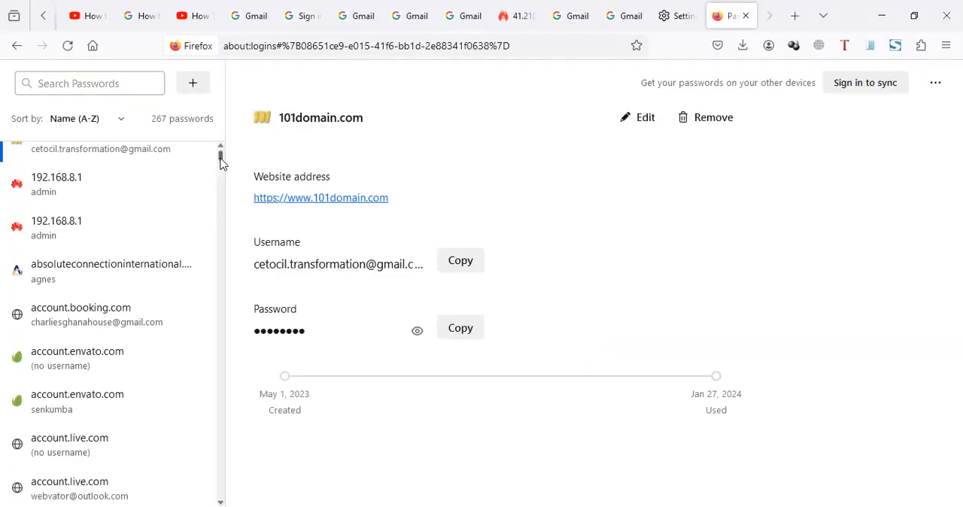
scroll(down, 3)
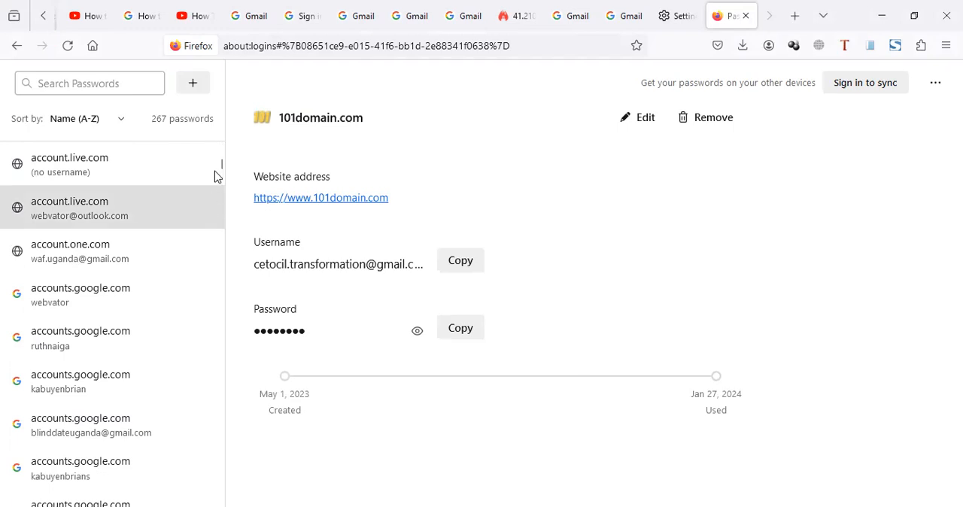
scroll(down, 3)
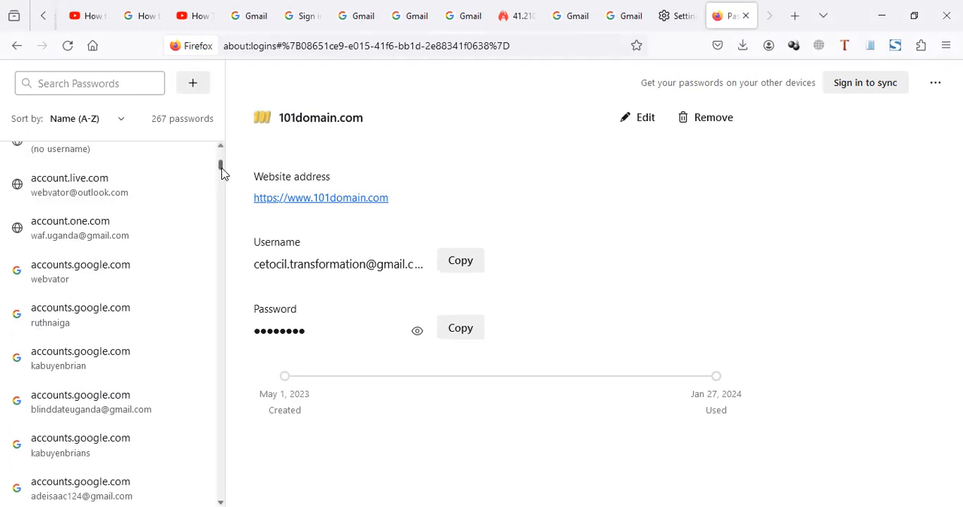
scroll(down, 3)
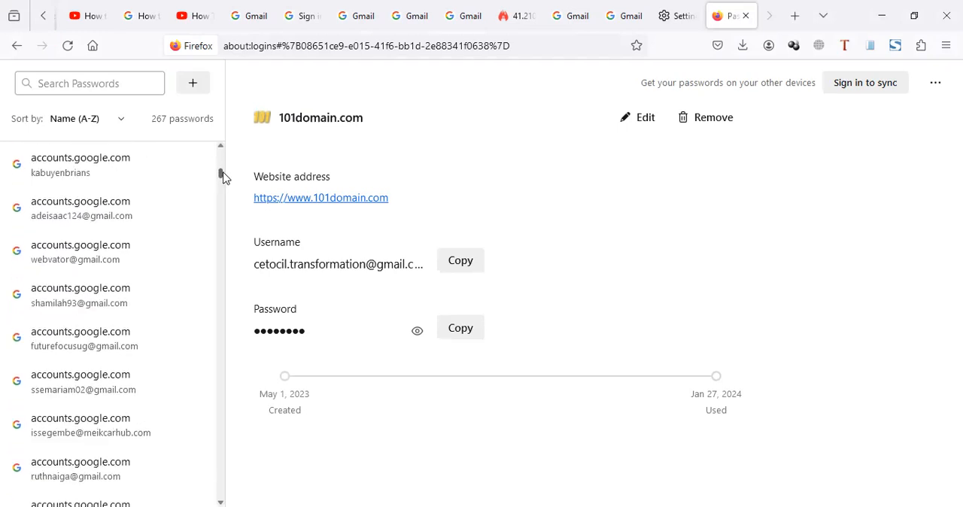
scroll(down, 3)
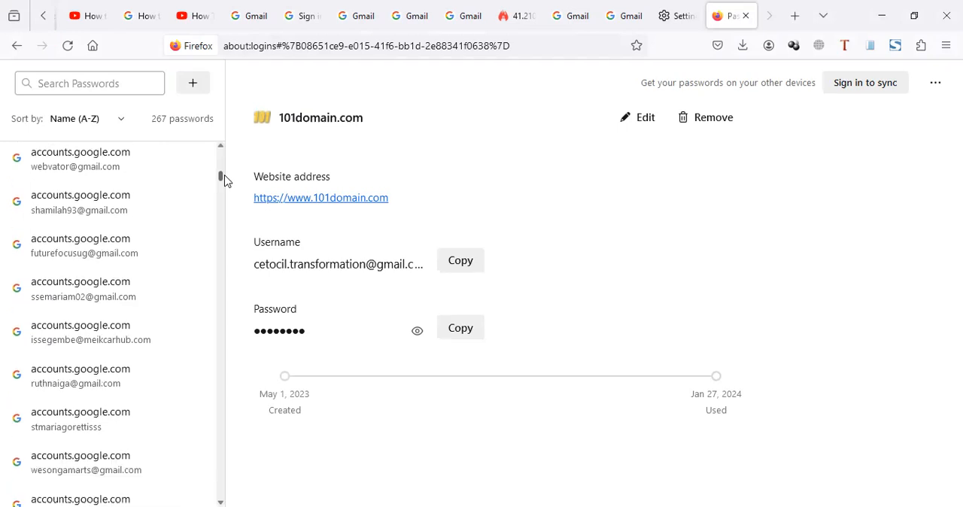
scroll(down, 3)
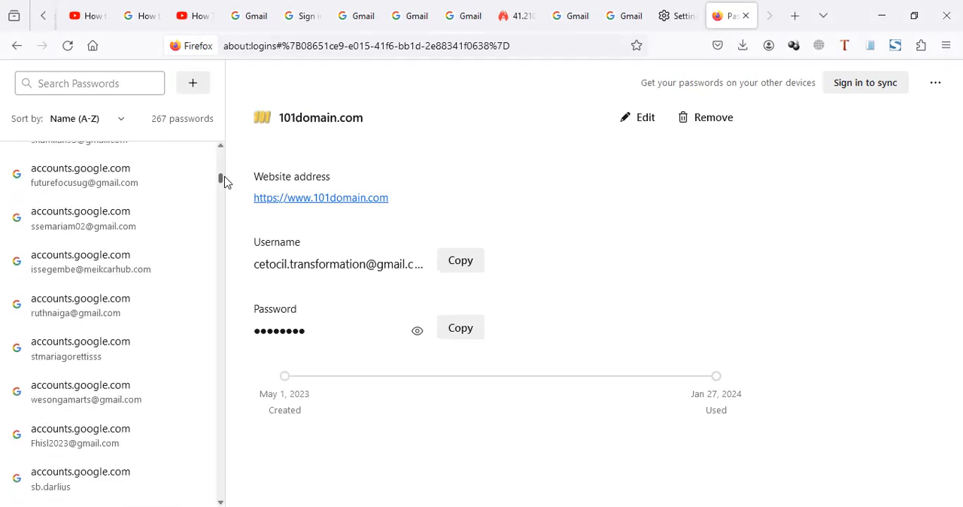
scroll(down, 3)
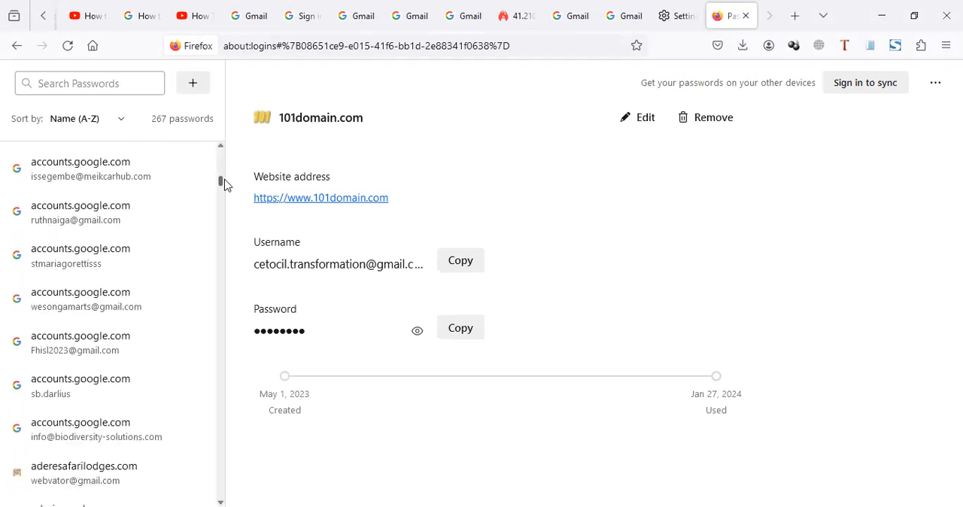
Search saved logins for 'adei' and select the accounts.google.com entry.
click(89, 82)
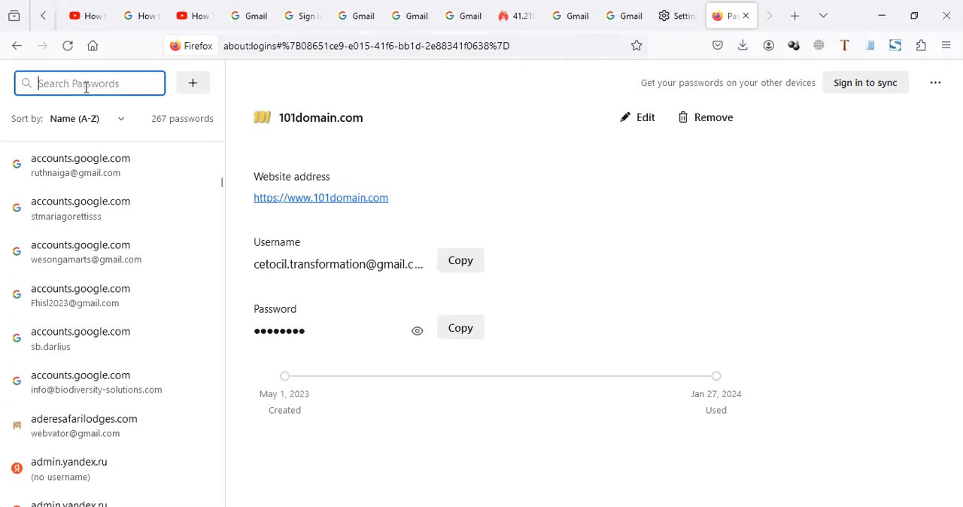
text(a)
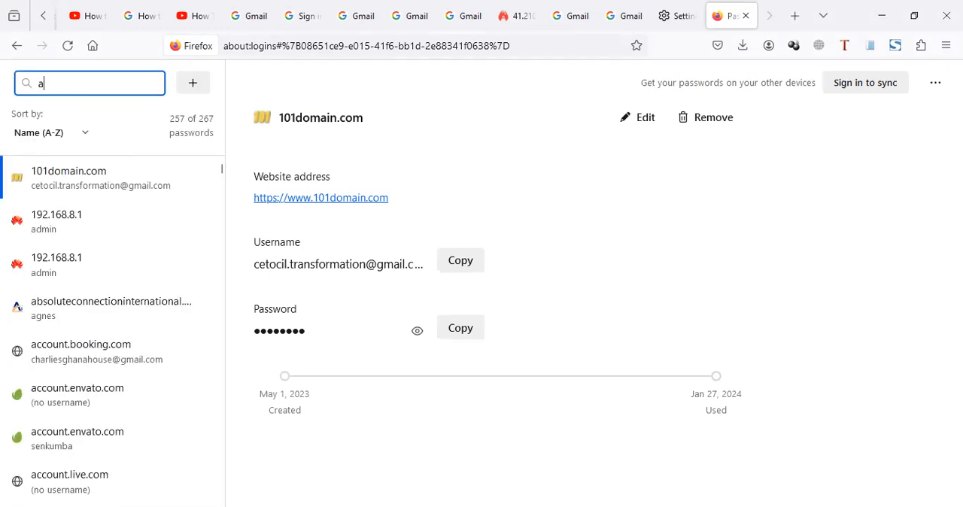
text(dei)
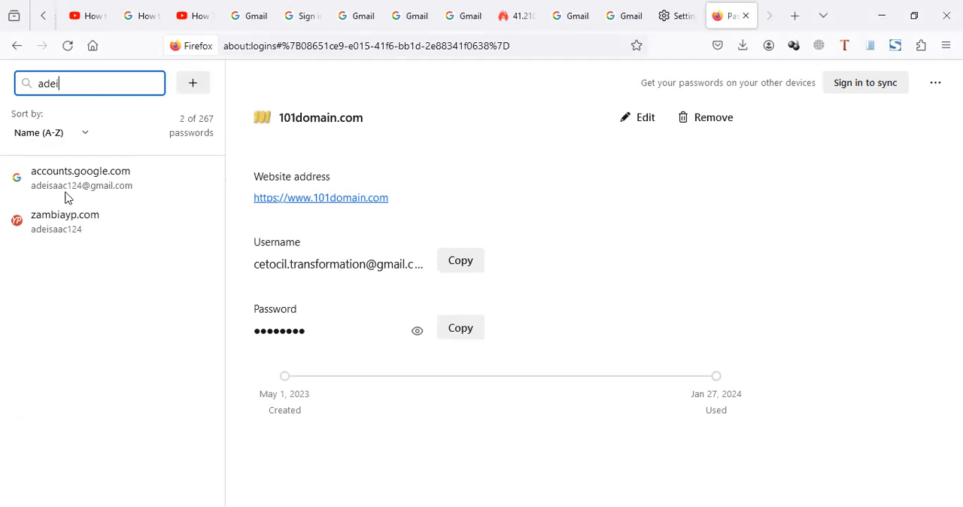
mouse_move(81, 178)
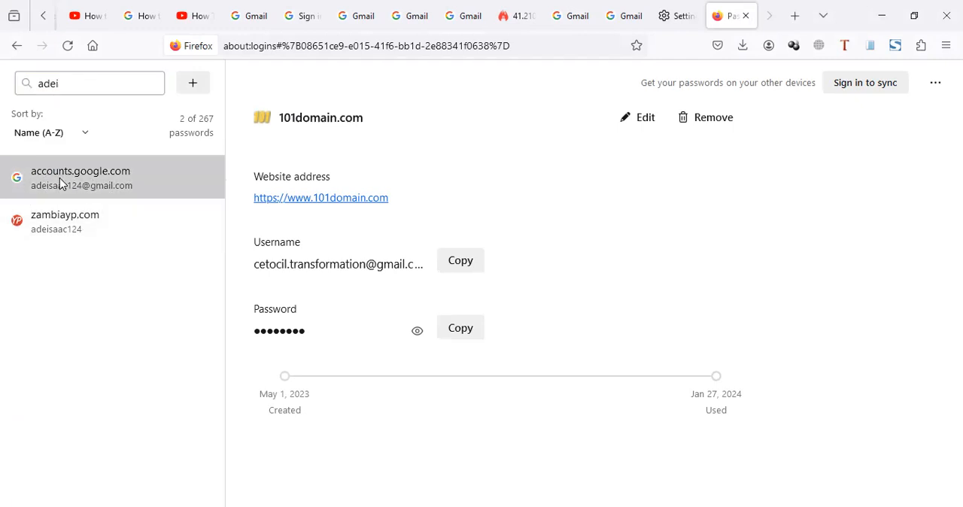
click(80, 177)
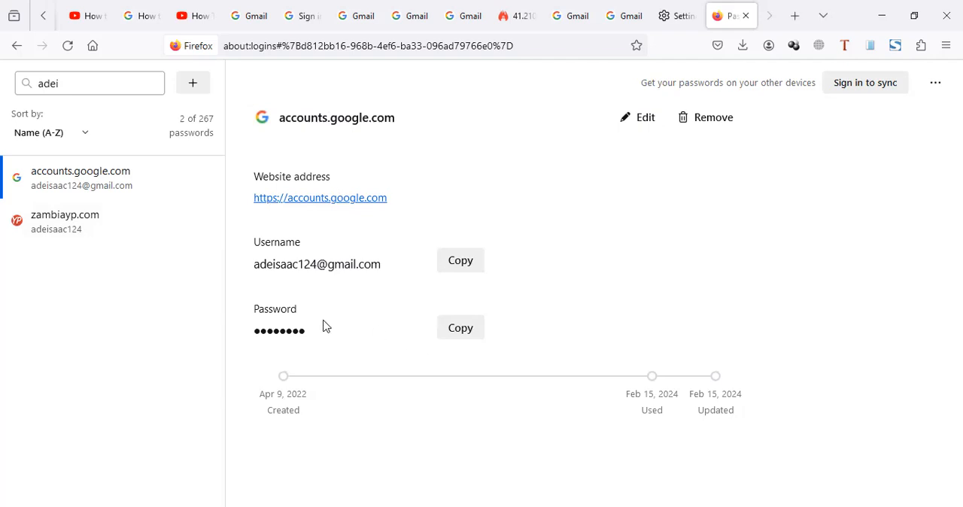
Reveal the Google account's password in plain text, hiding and showing it again.
click(418, 331)
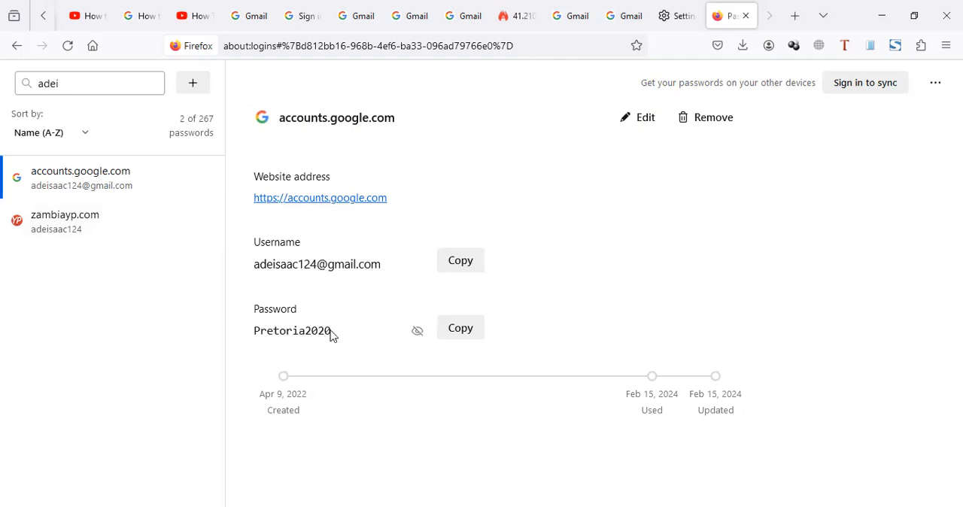
mouse_move(331, 331)
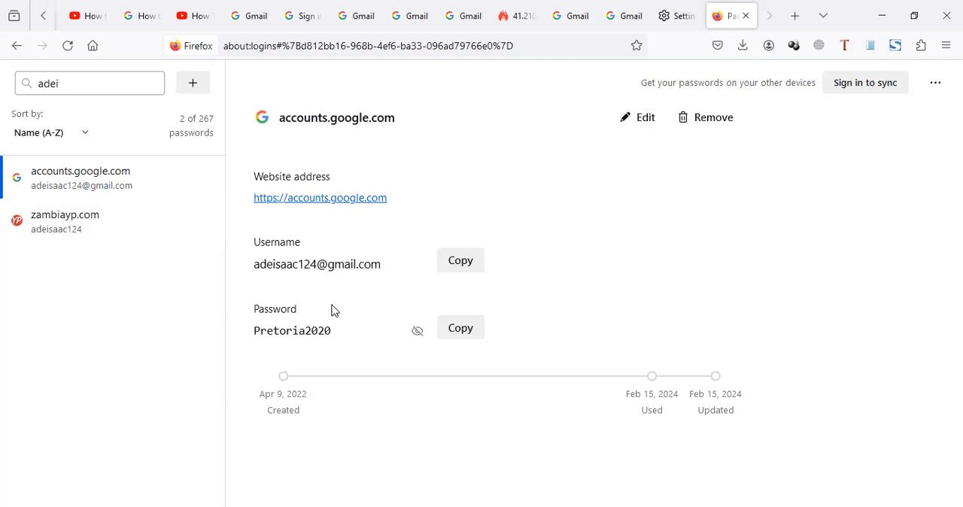
mouse_move(337, 312)
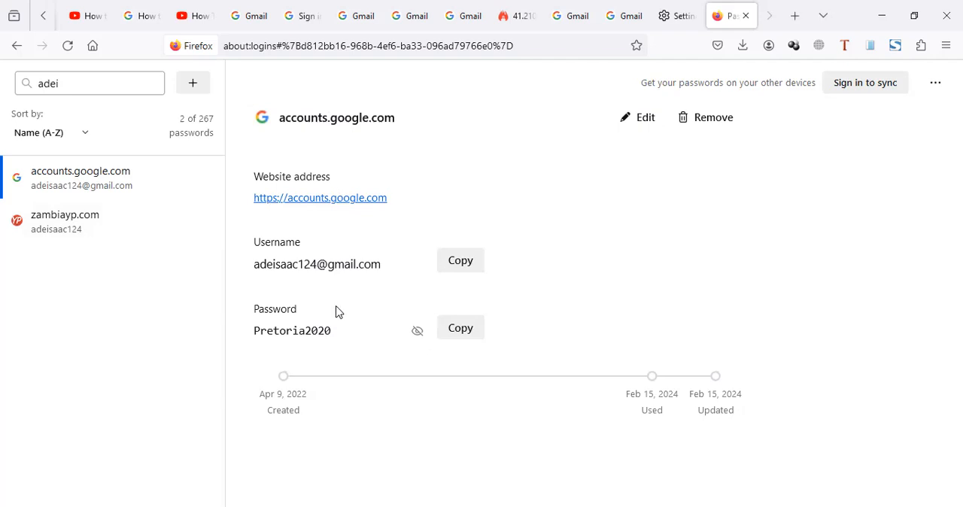
mouse_move(418, 331)
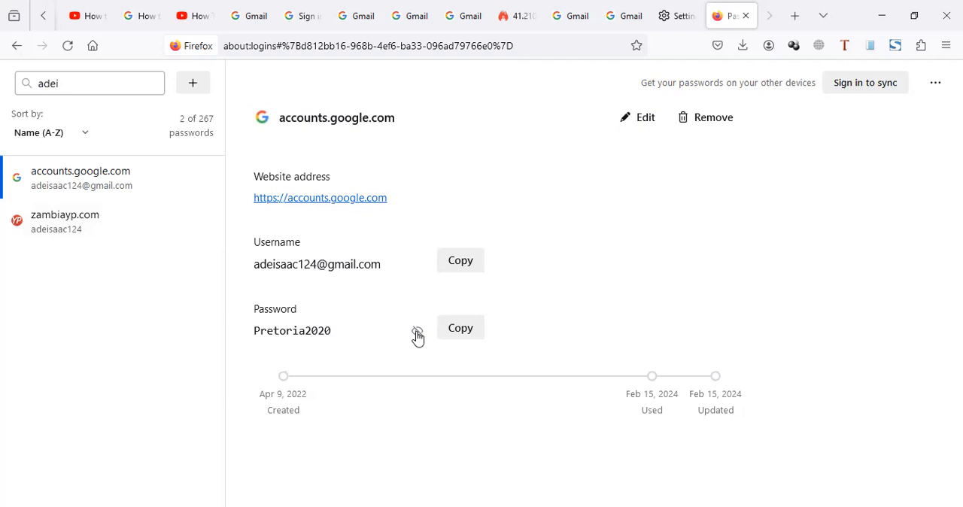
click(417, 331)
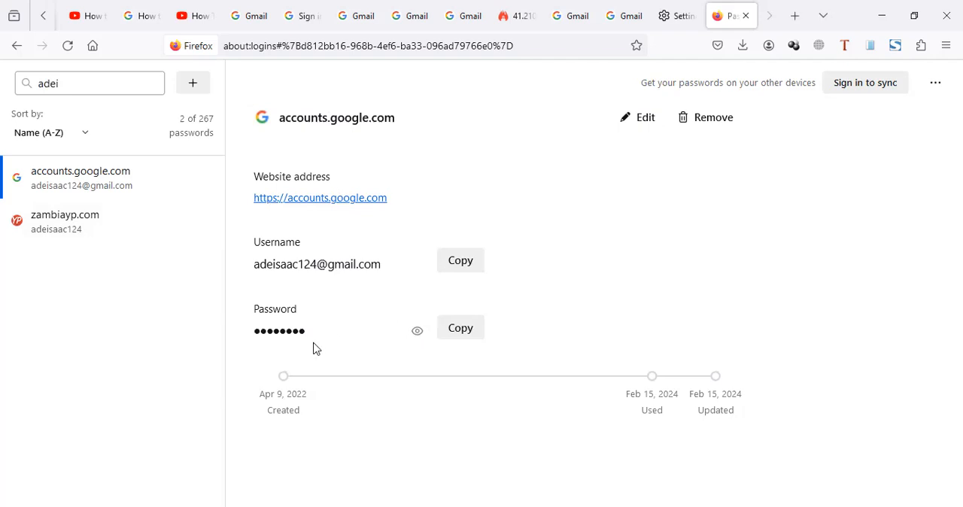
click(417, 331)
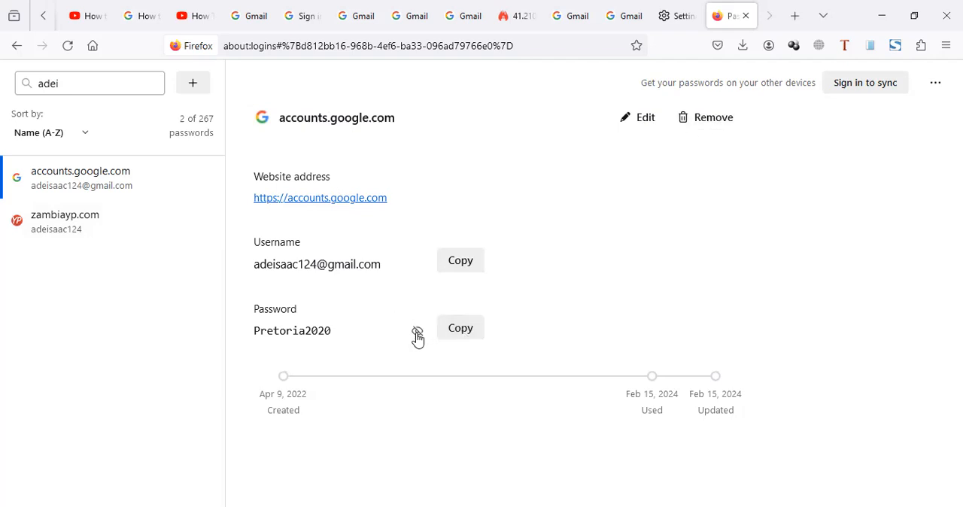
click(417, 334)
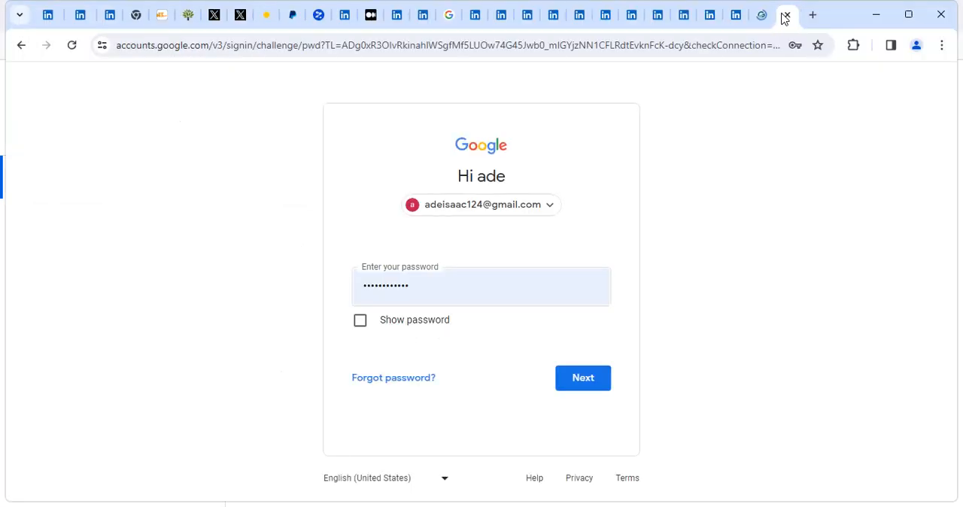
Empty the 'Enter your password' field on Chrome's Google sign-in page.
click(481, 287)
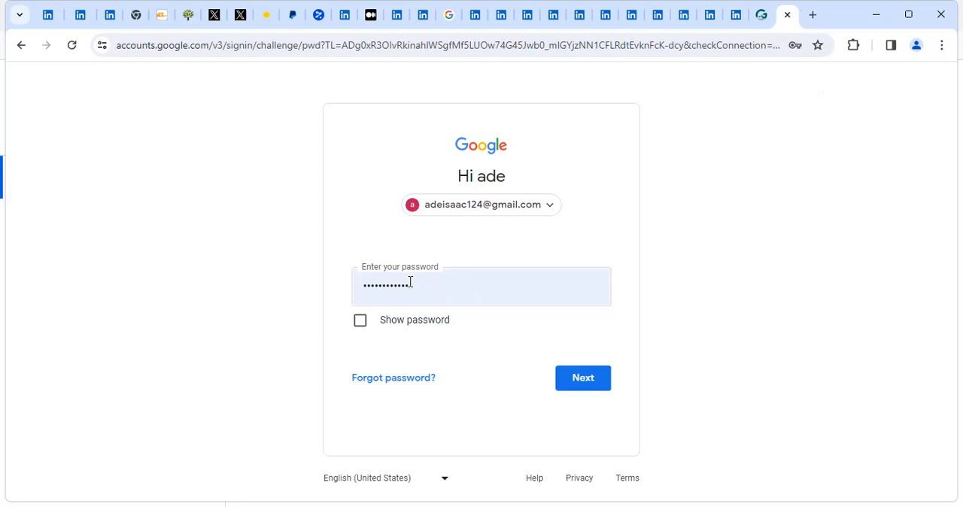
click(481, 286)
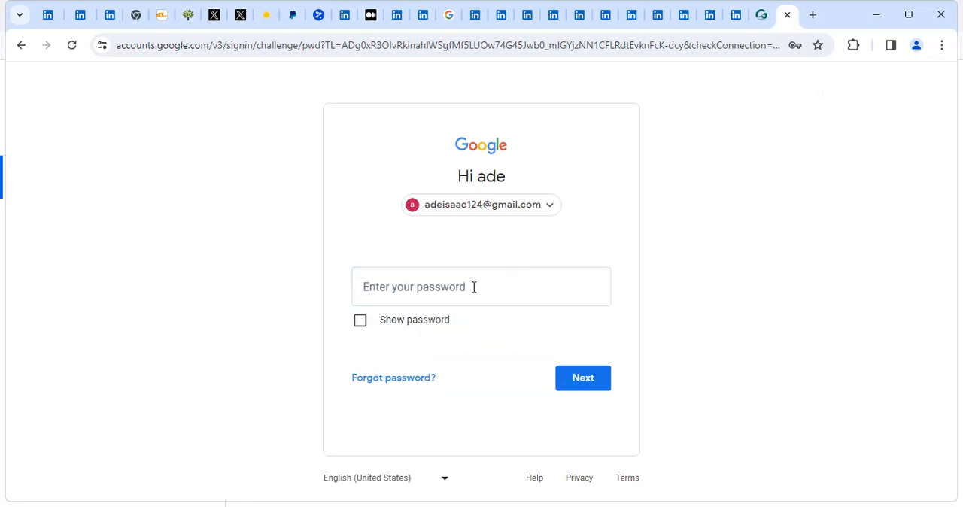
mouse_move(757, 188)
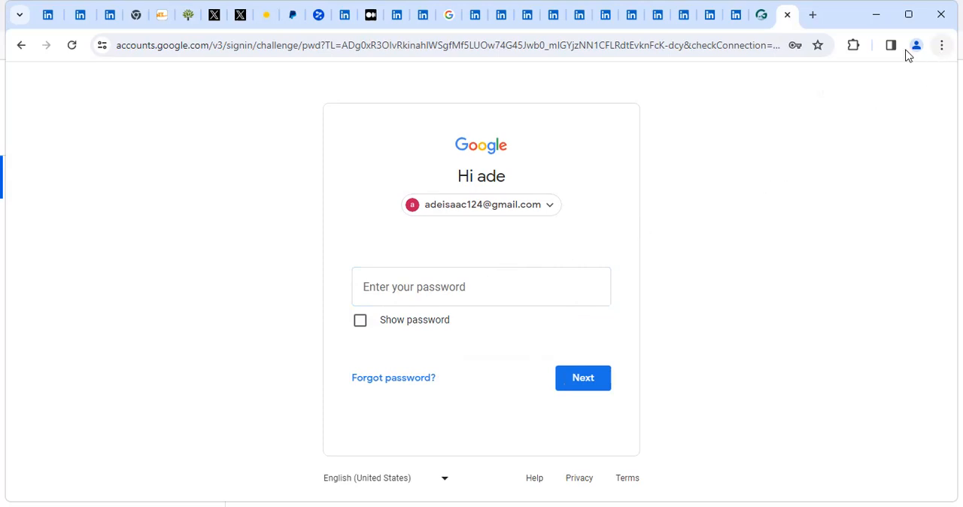
mouse_move(802, 75)
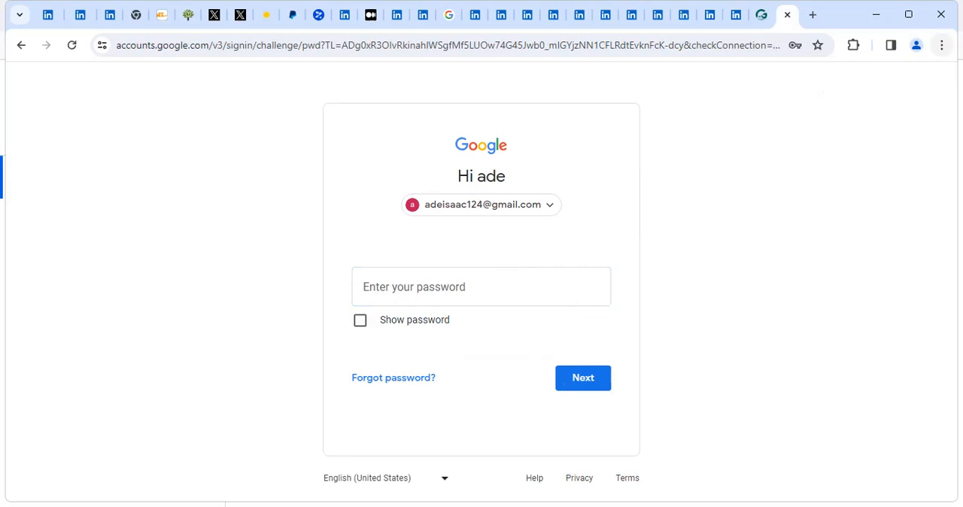
mouse_move(324, 9)
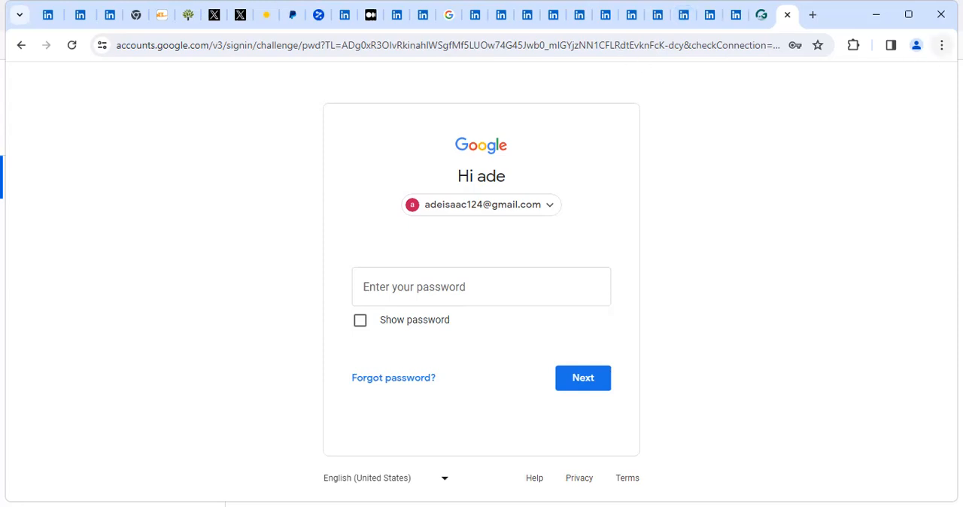
mouse_move(941, 45)
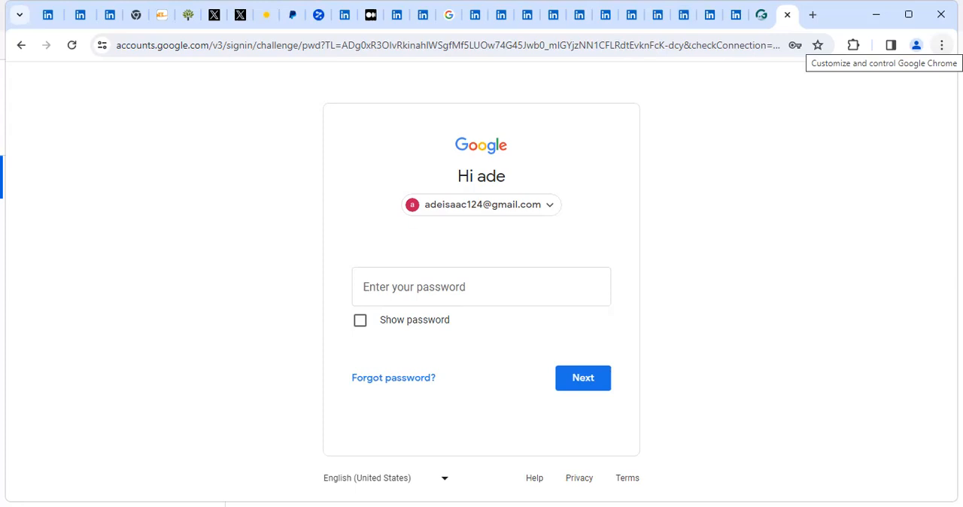
click(942, 45)
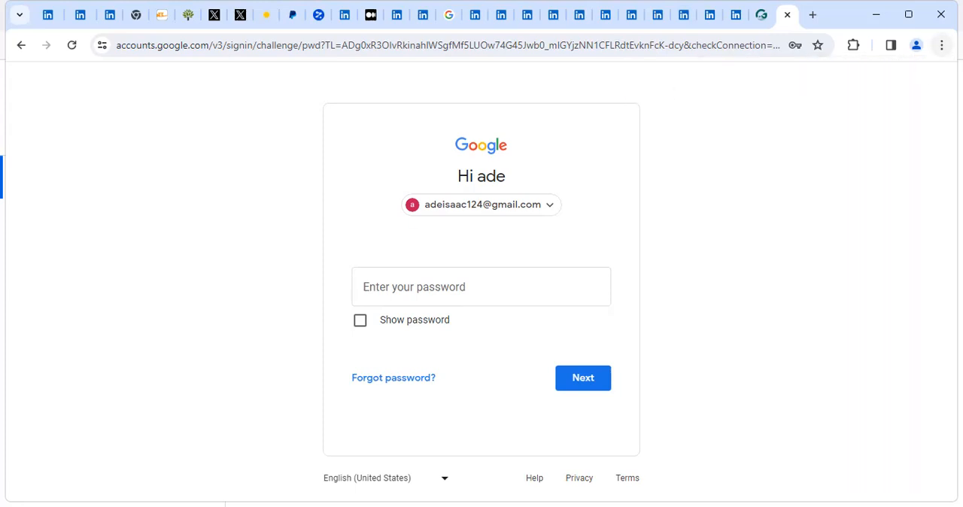
Open Google Password Manager via Chrome's Passwords and autofill menu.
click(942, 46)
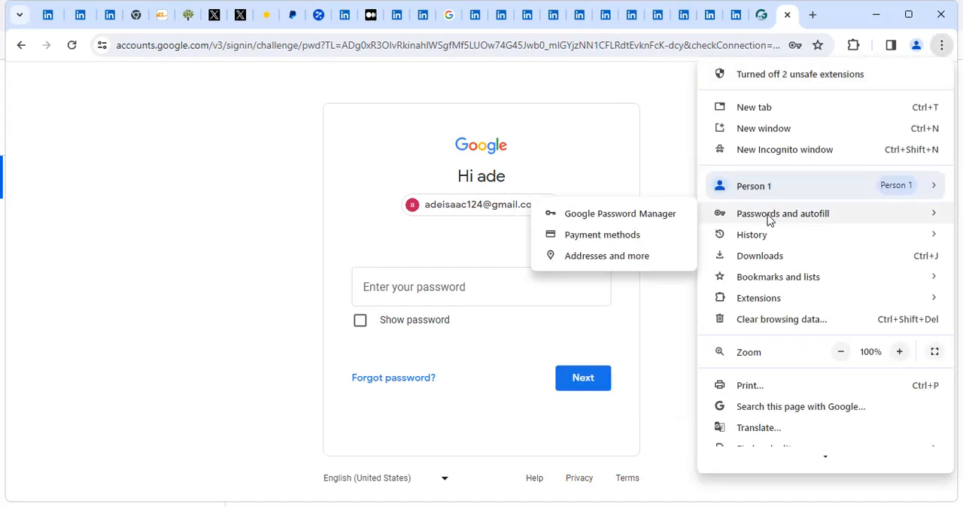
mouse_move(619, 213)
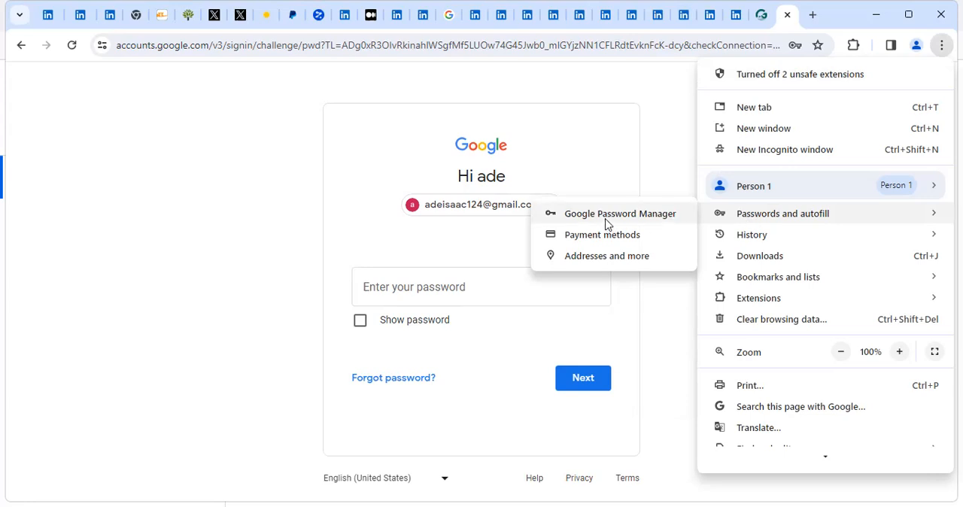
click(619, 213)
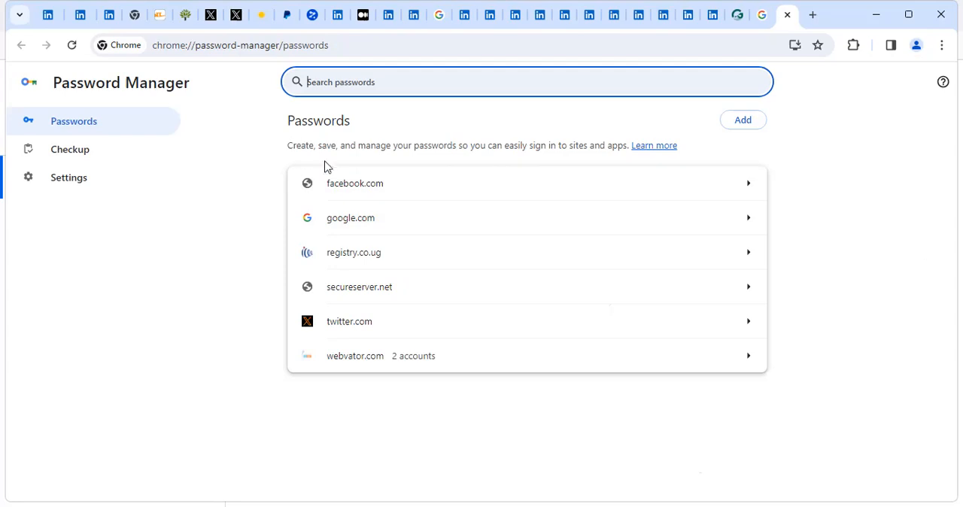
mouse_move(489, 406)
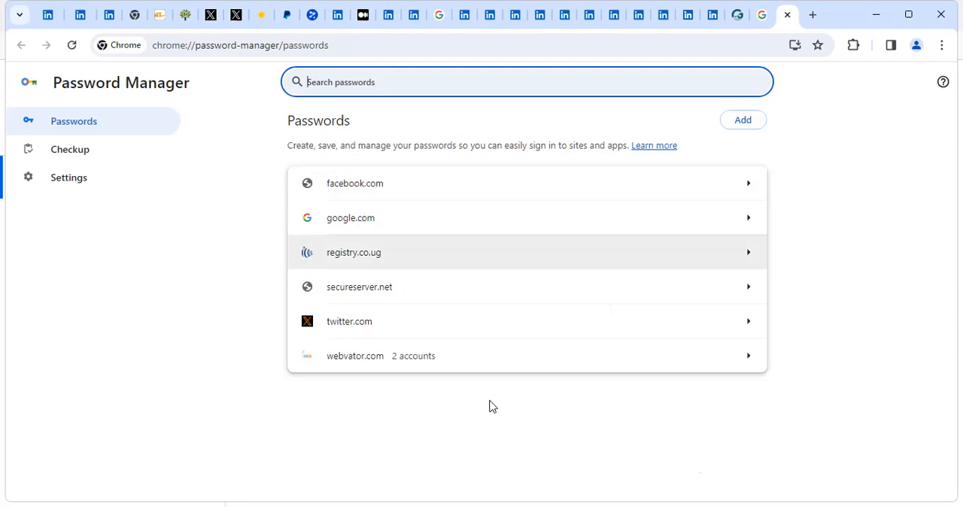
mouse_move(397, 209)
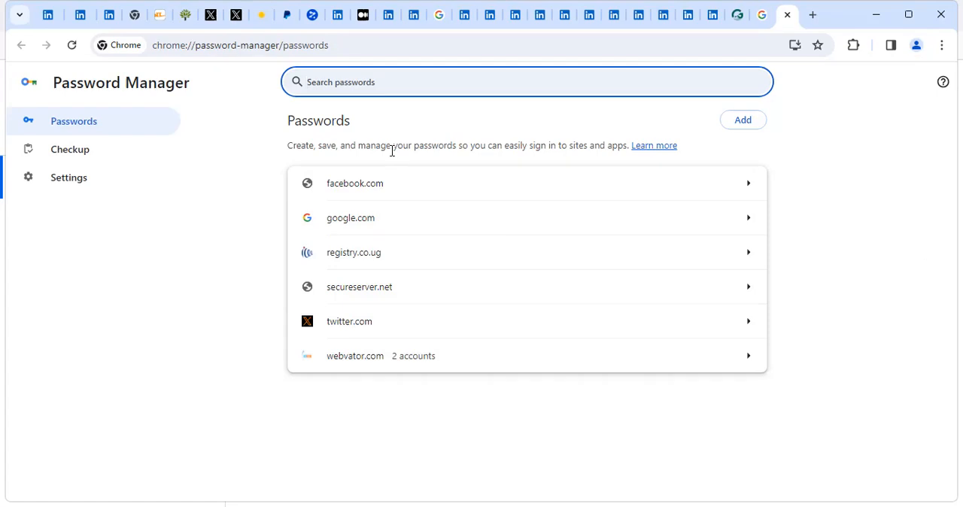
mouse_move(599, 179)
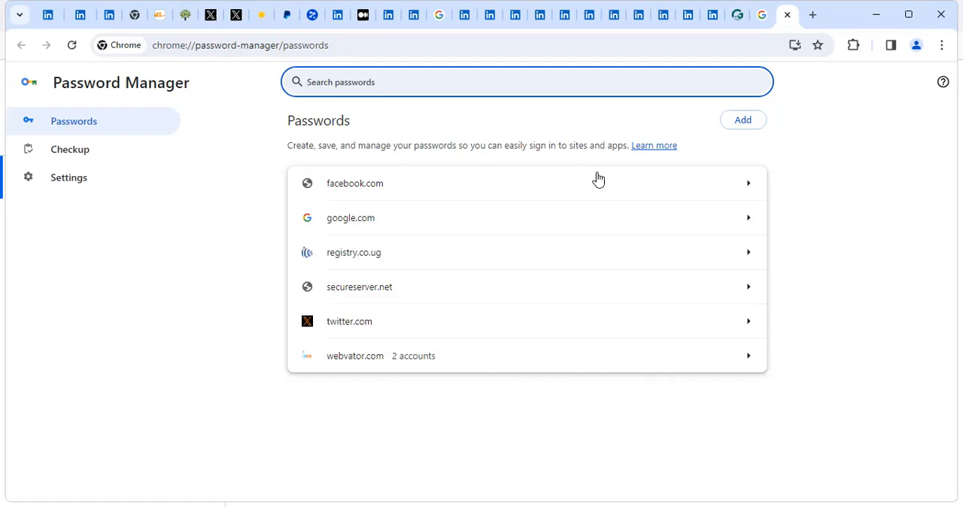
mouse_move(404, 141)
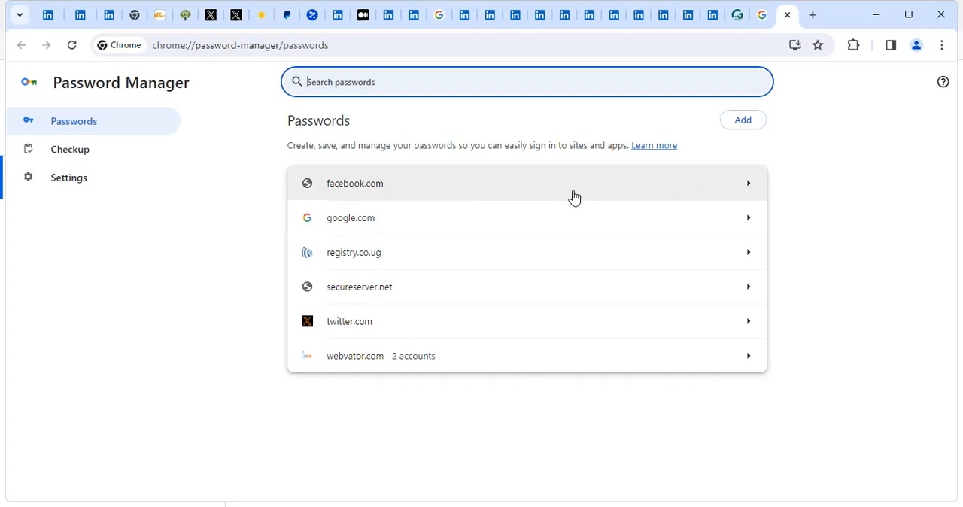
mouse_move(351, 219)
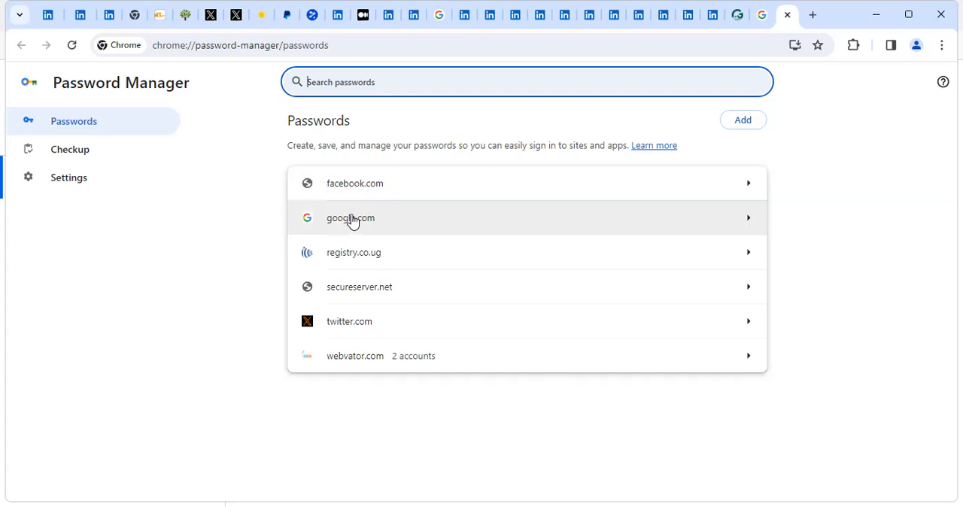
mouse_move(486, 231)
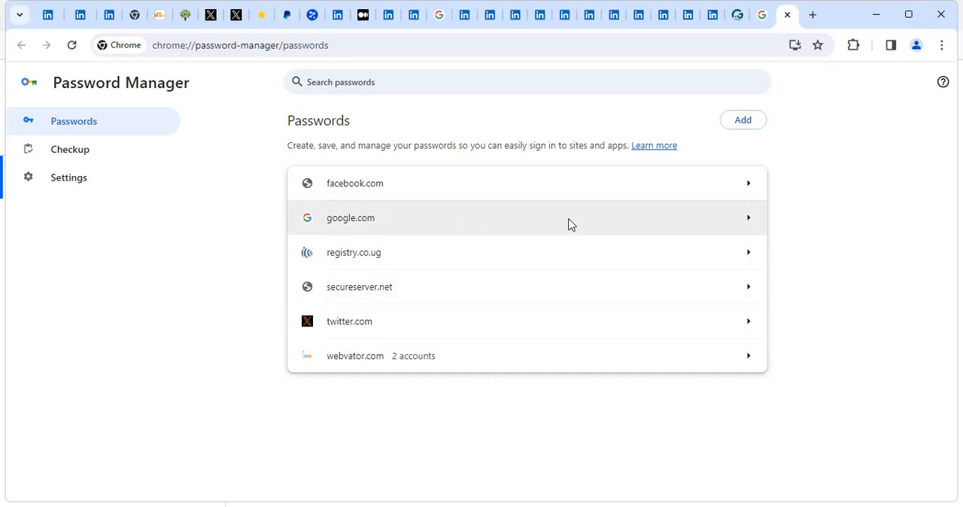
Open the google.com login and pass the Windows Security password prompt, retrying once.
click(350, 217)
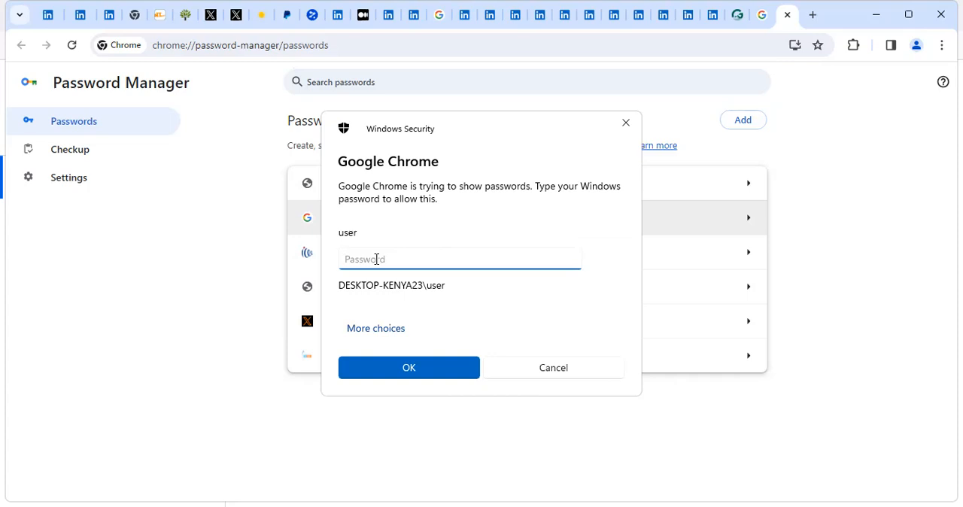
click(459, 259)
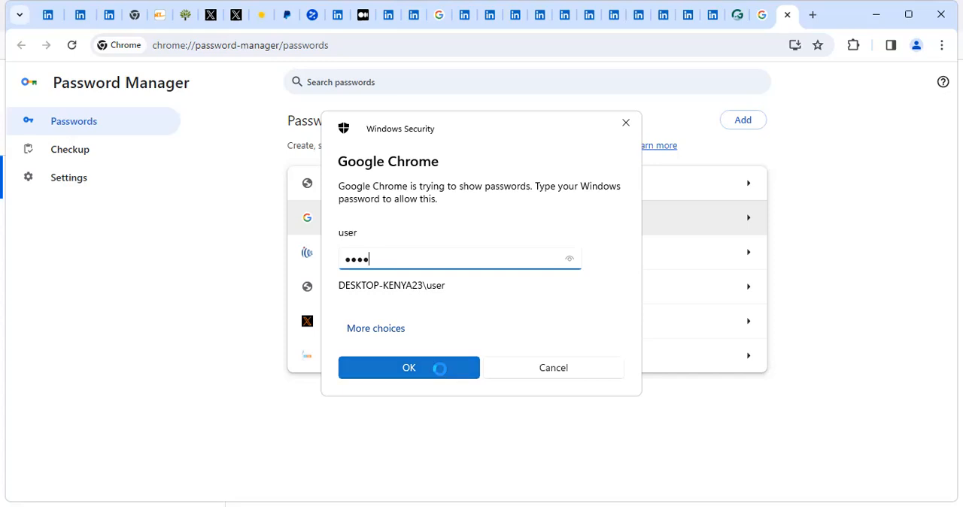
click(408, 367)
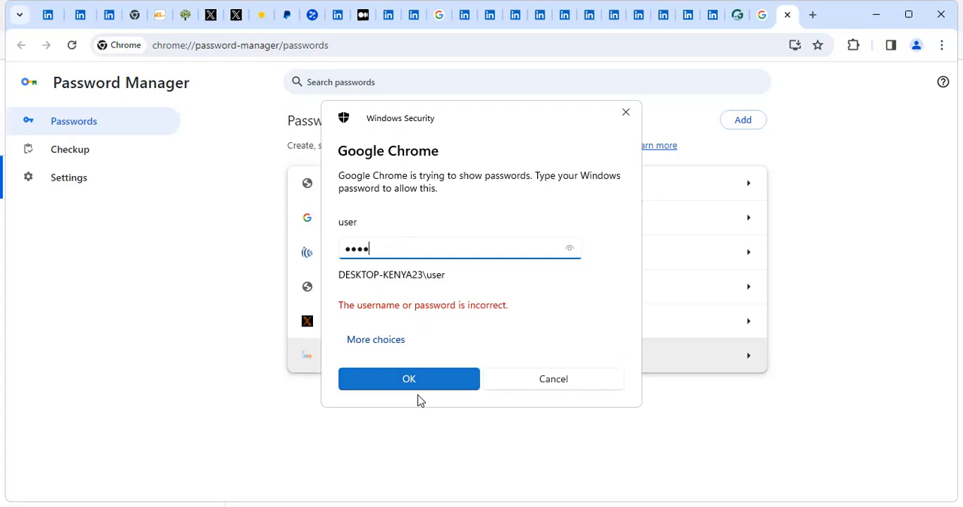
click(409, 378)
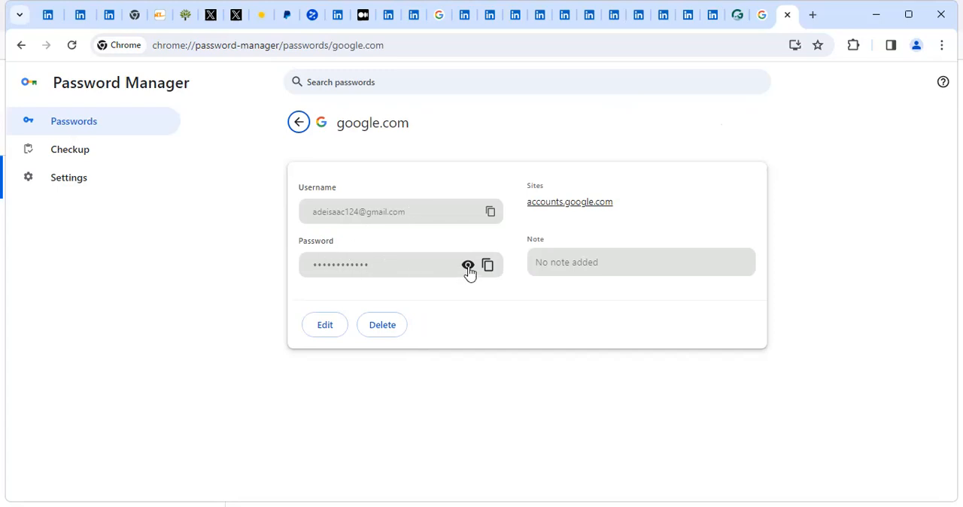
mouse_move(468, 267)
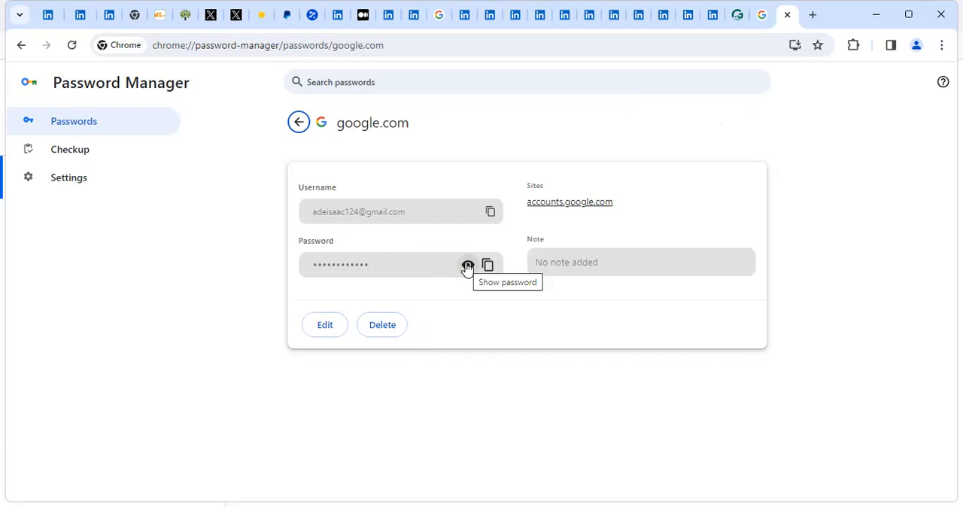
Show the google.com password with the eye icon, mask it again, and open Chrome's menu.
click(467, 264)
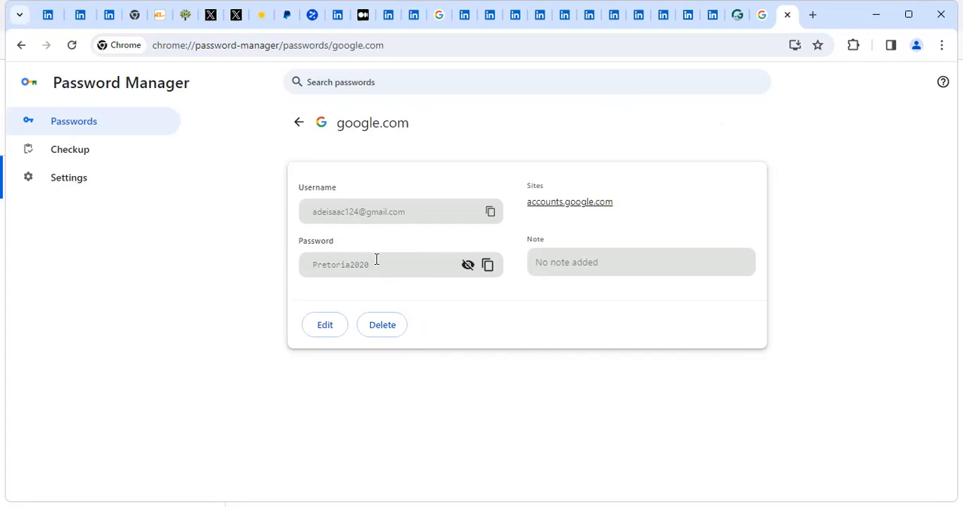
mouse_move(443, 260)
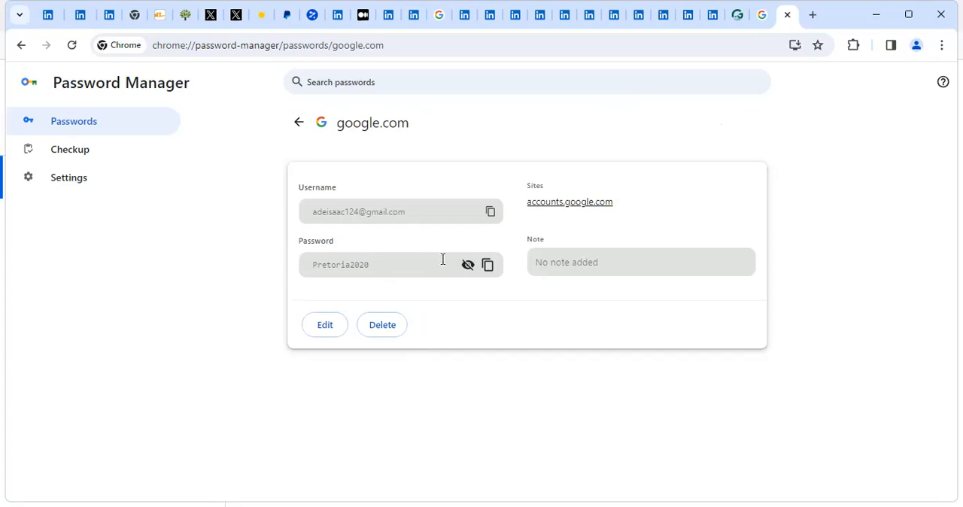
mouse_move(414, 269)
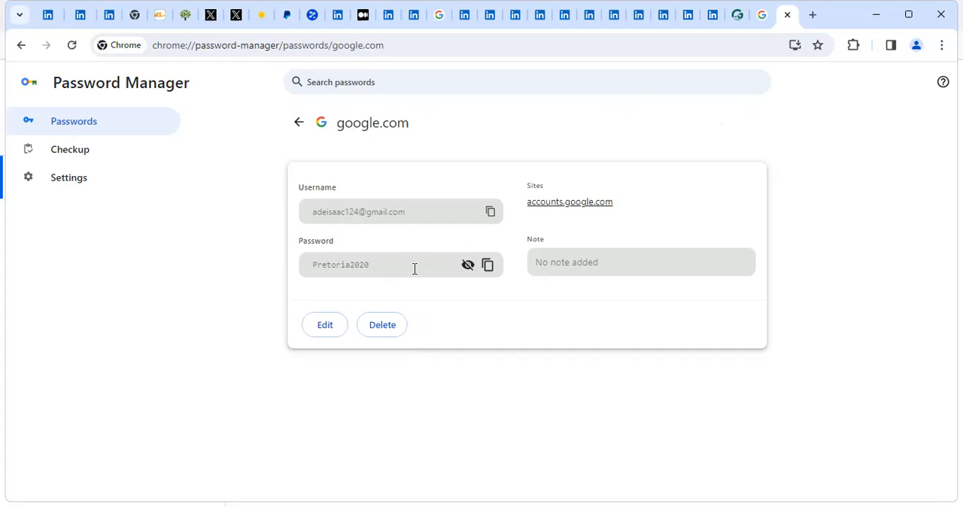
mouse_move(467, 264)
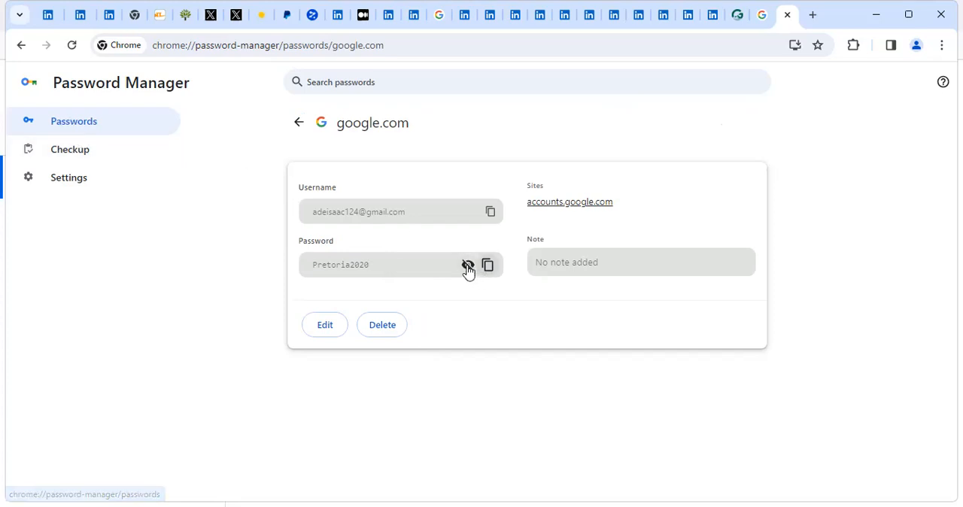
click(467, 265)
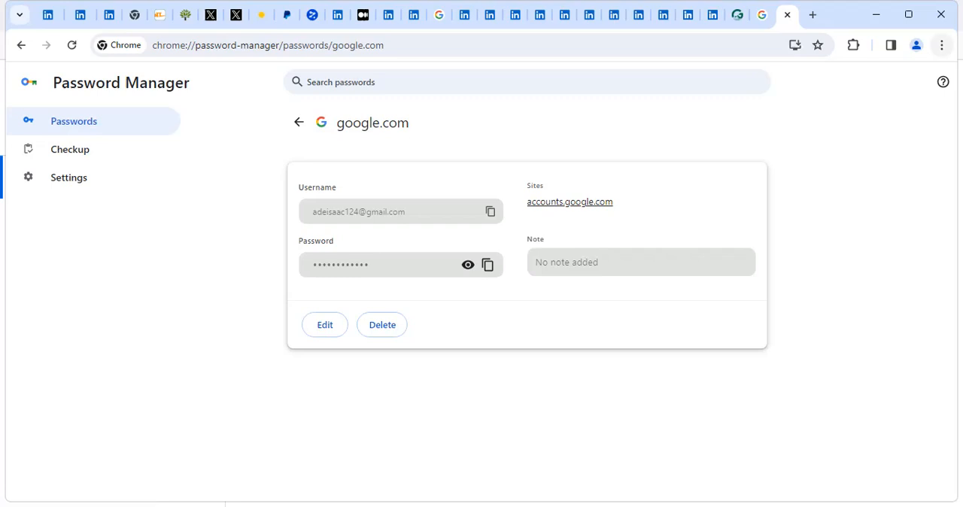
click(942, 45)
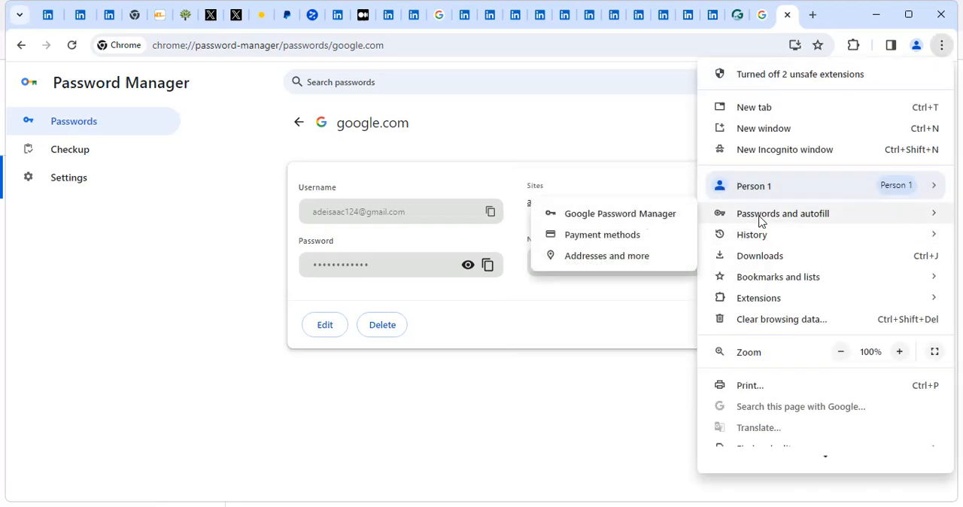
Open Google Password Manager, view the Checkup results, then go back to Passwords.
click(299, 122)
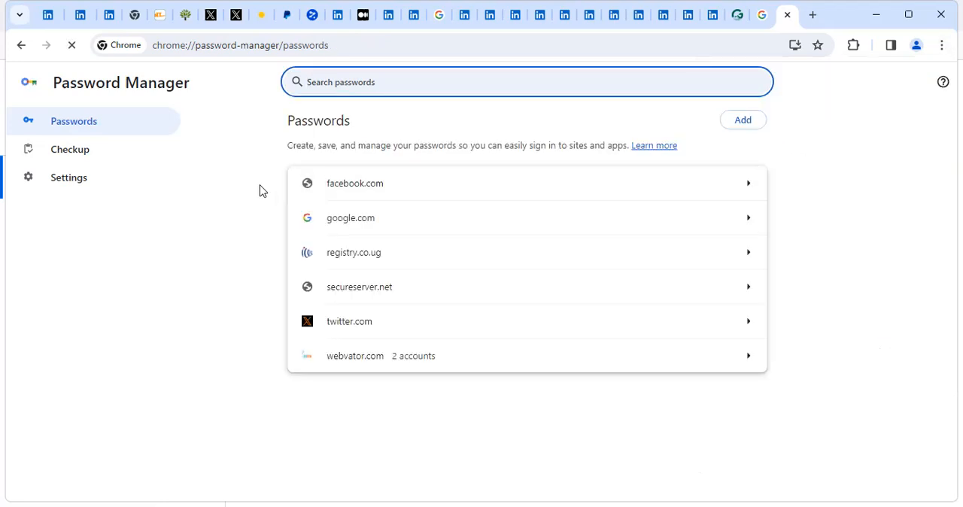
mouse_move(443, 187)
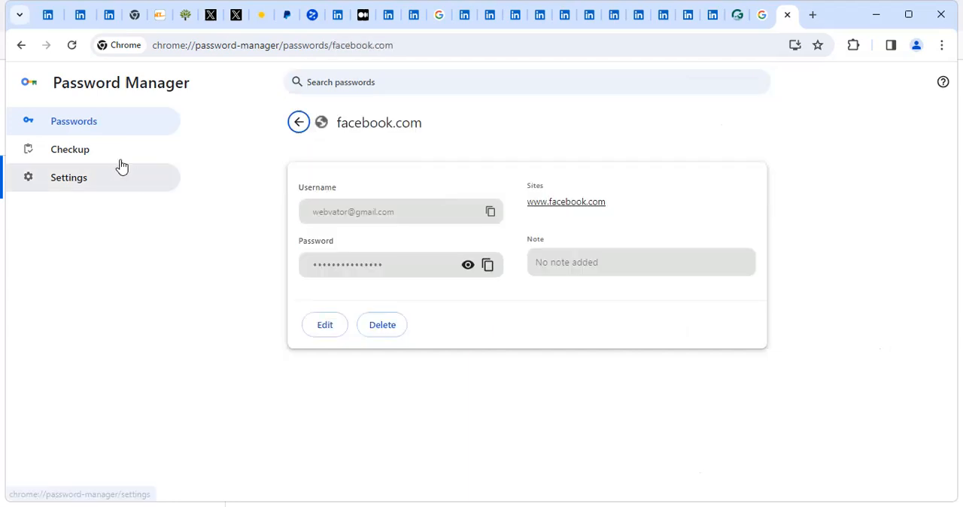
click(70, 149)
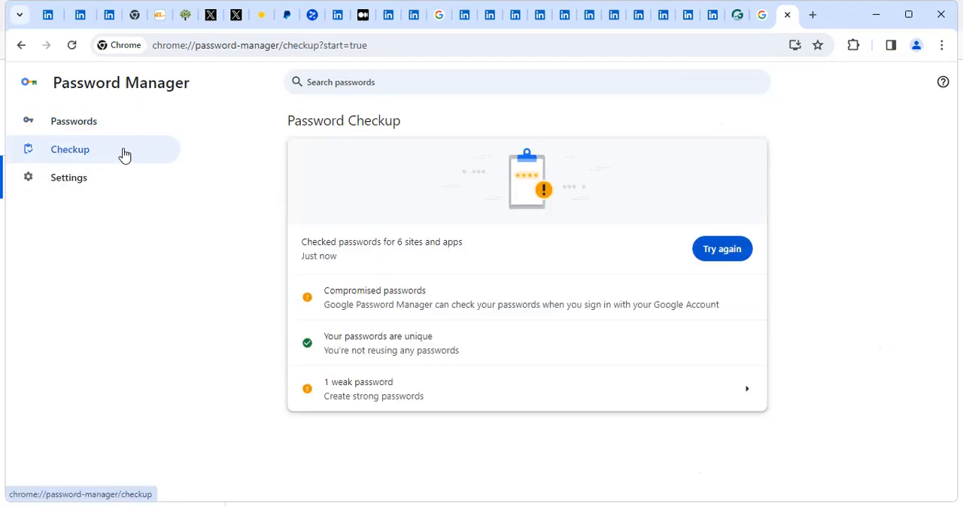
click(73, 121)
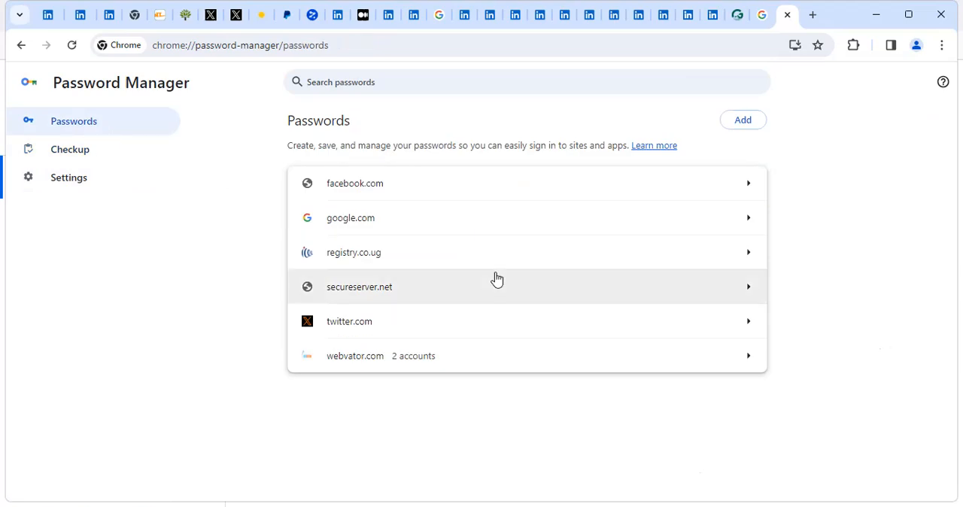